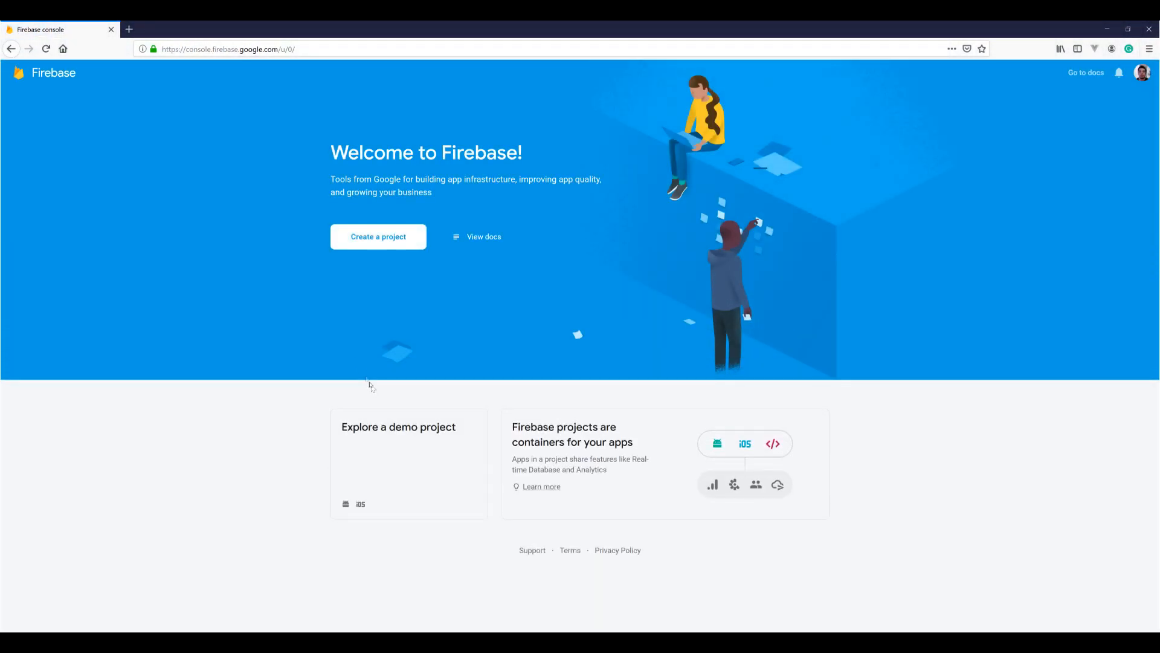
Step: Create a Firebase project named 'Vue Upload', choosing 'Not right now' for Google Analytics
click(378, 236)
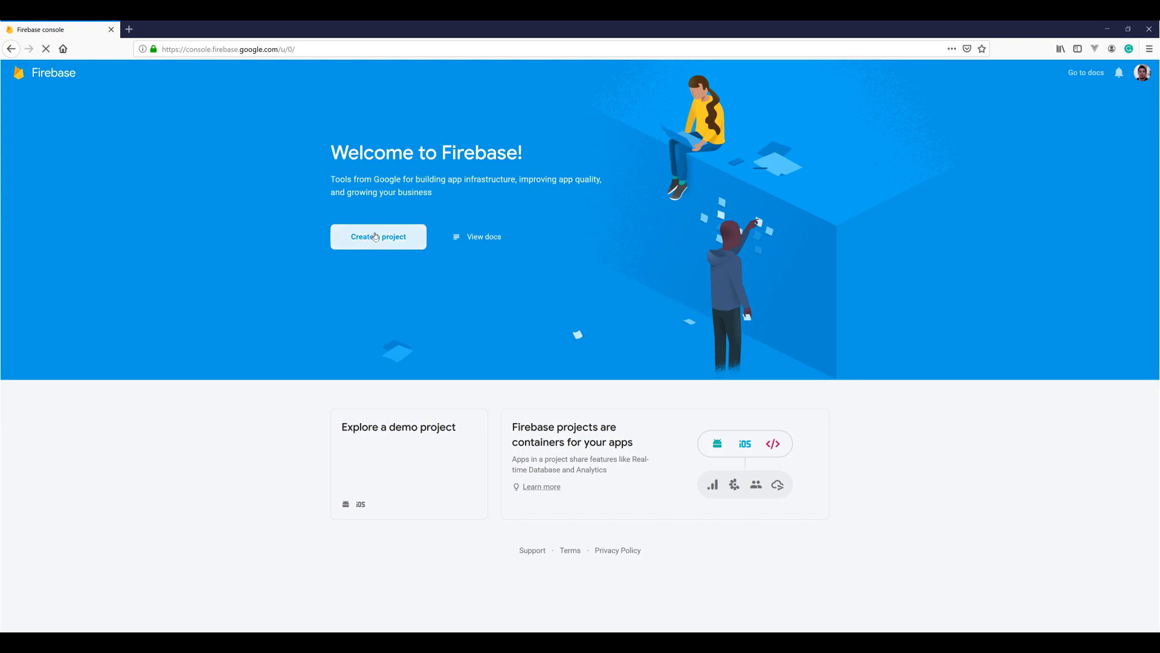
click(378, 237)
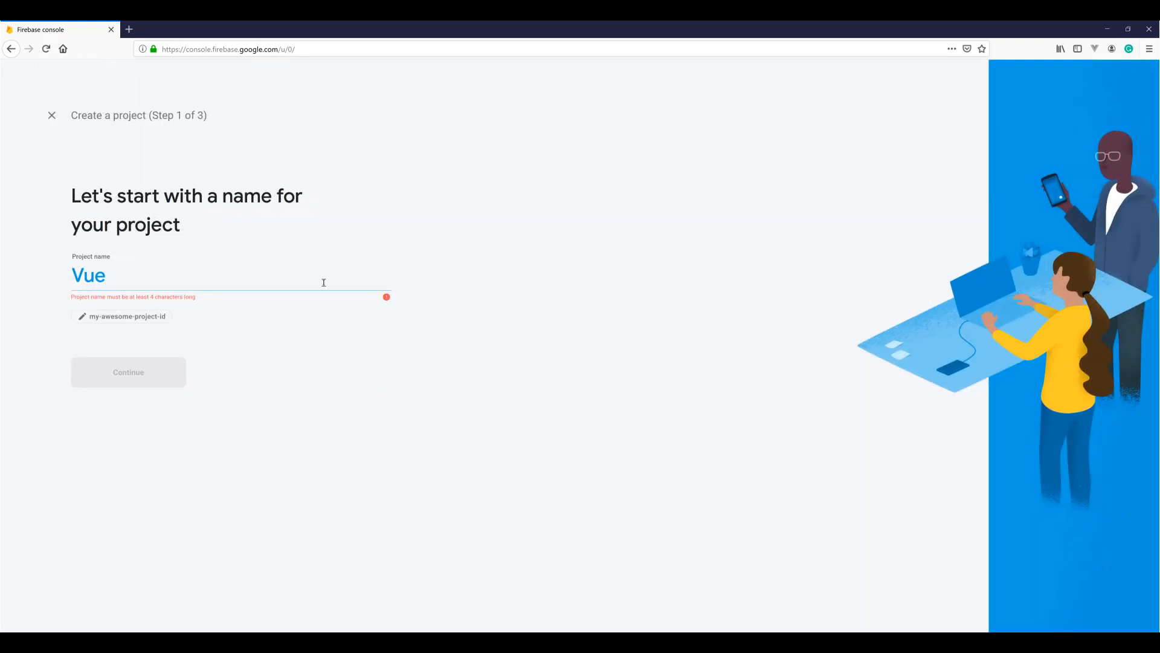
text(Upload)
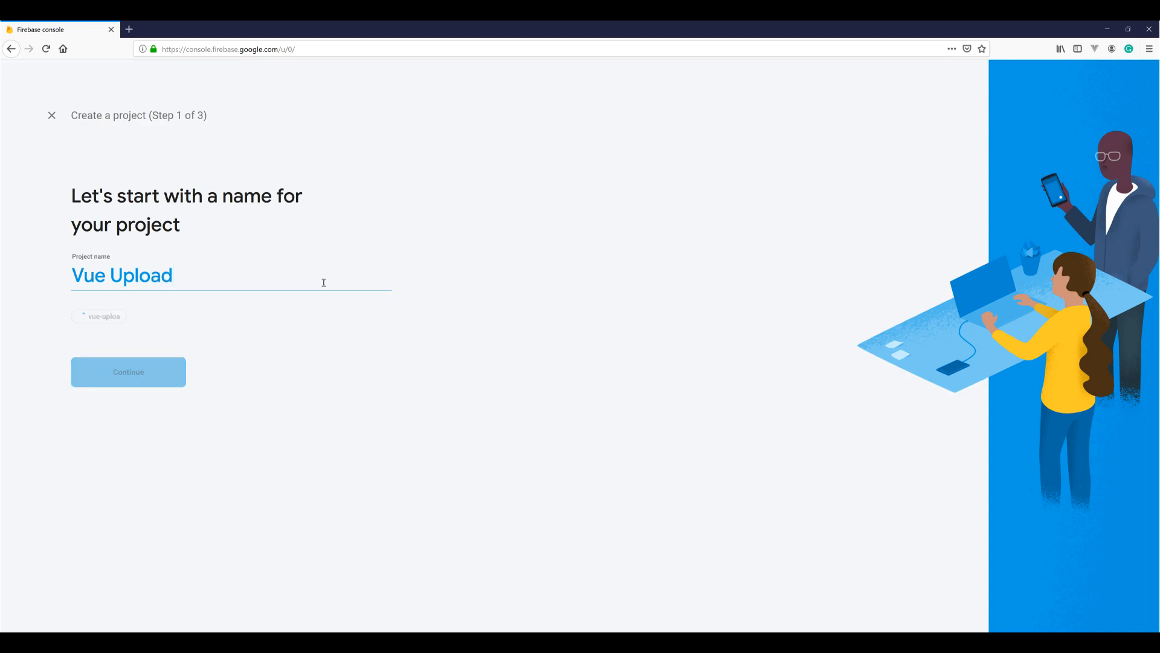
click(128, 371)
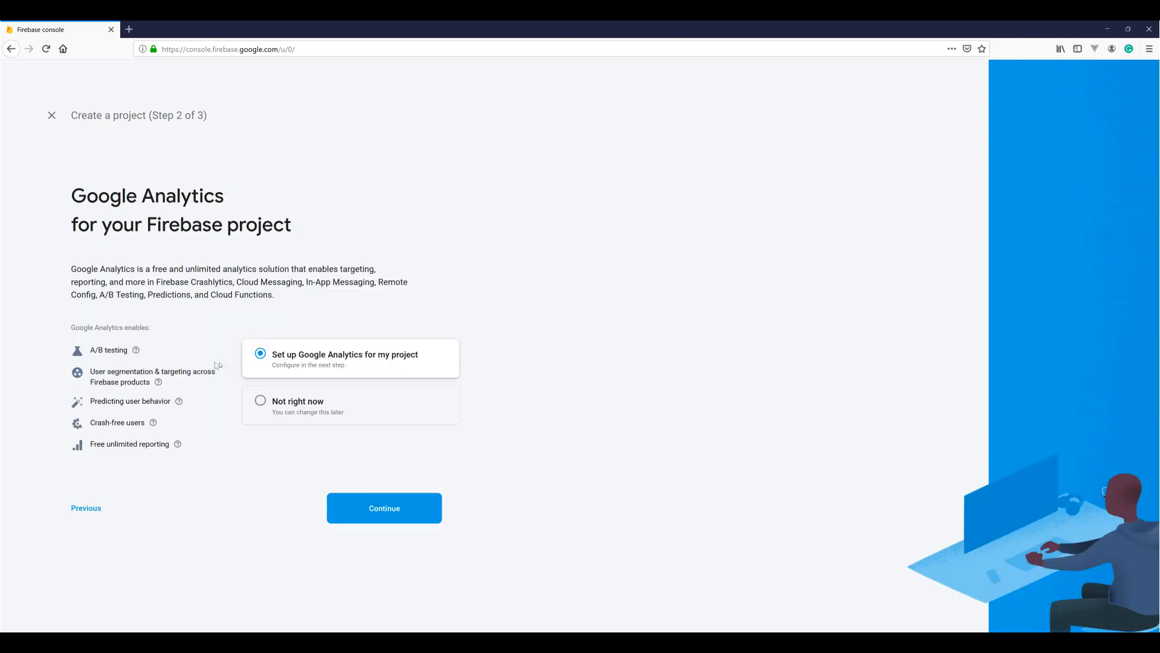
click(260, 400)
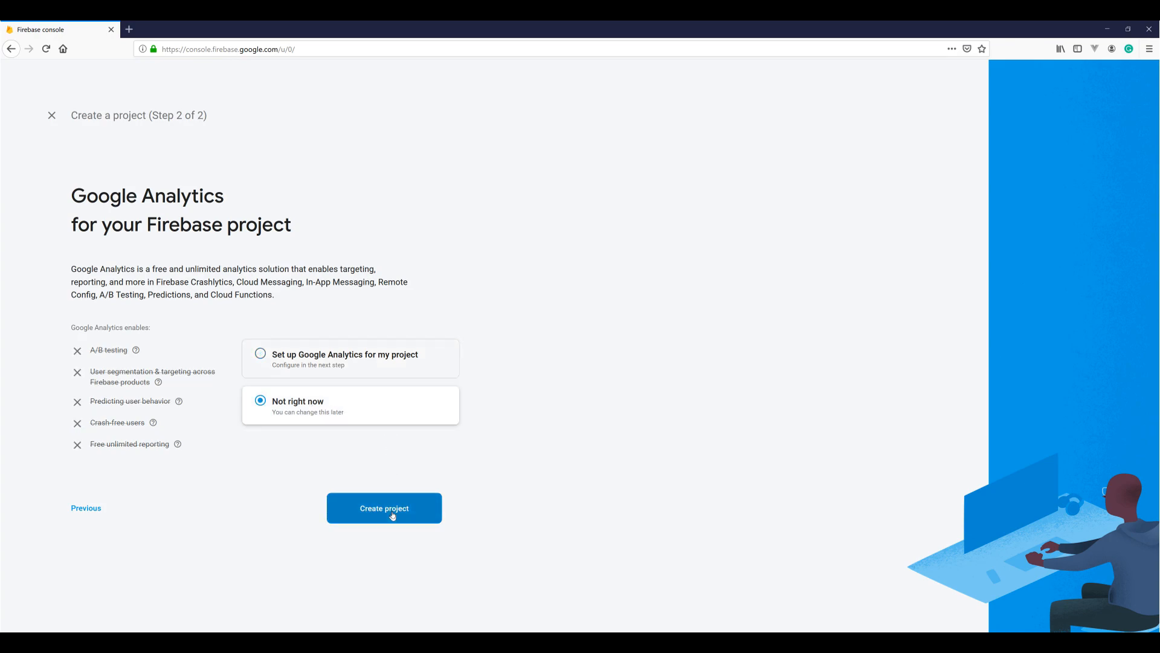
click(385, 509)
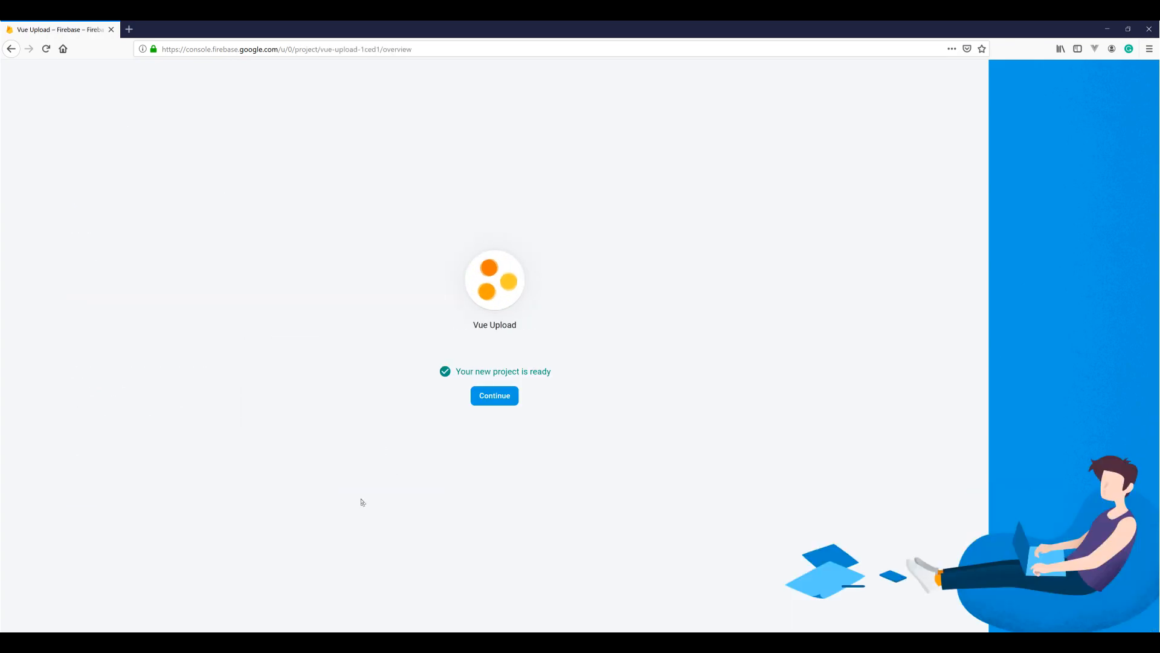
Step: Enter the project and start adding a web app from Project settings
click(495, 395)
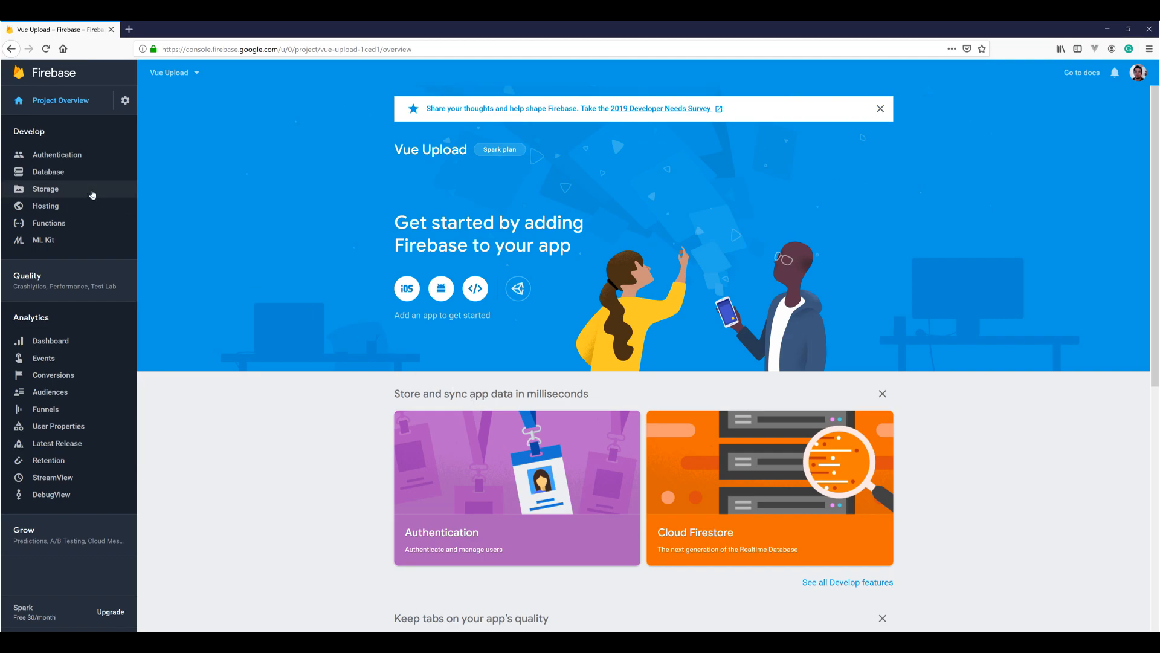
click(124, 100)
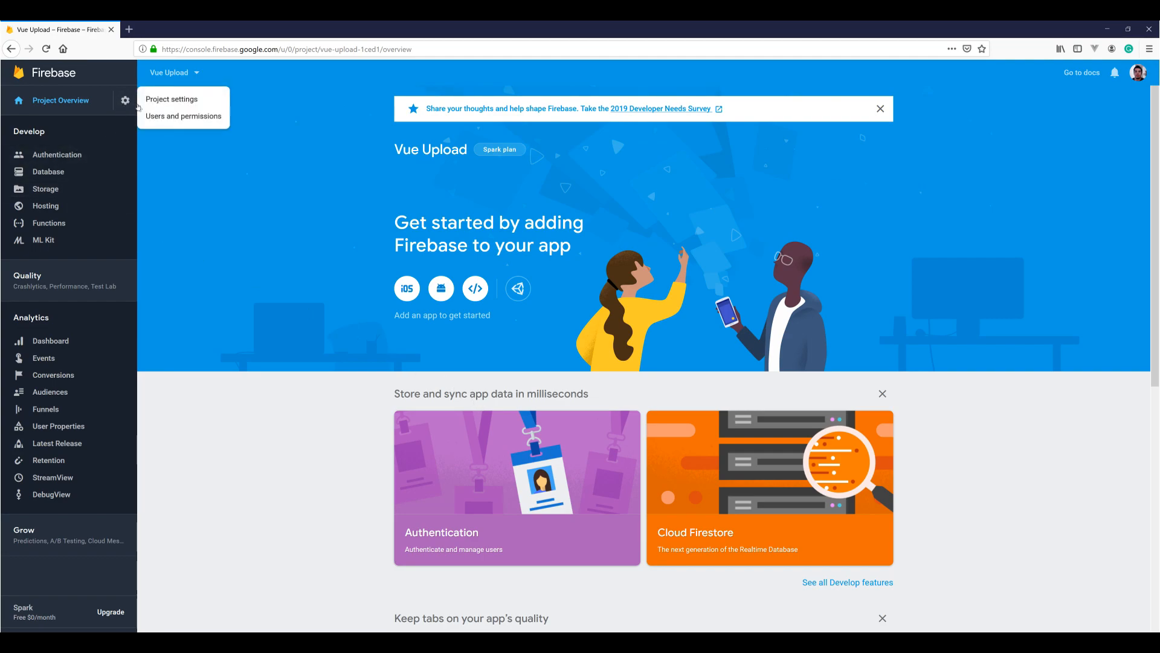
click(171, 98)
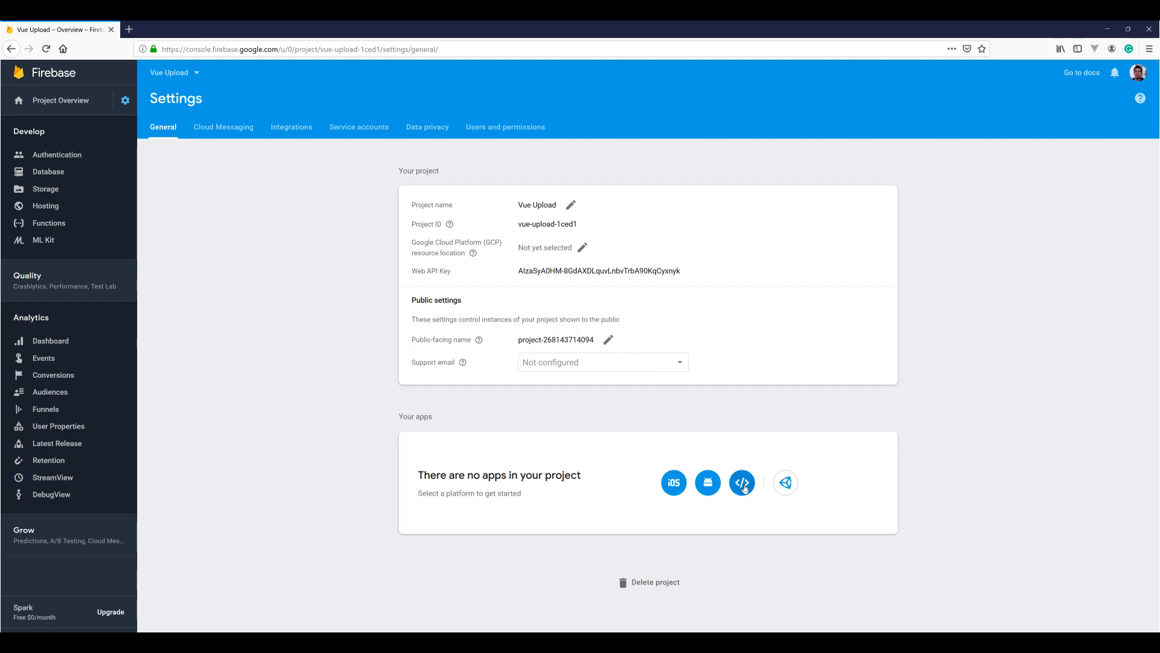
click(741, 483)
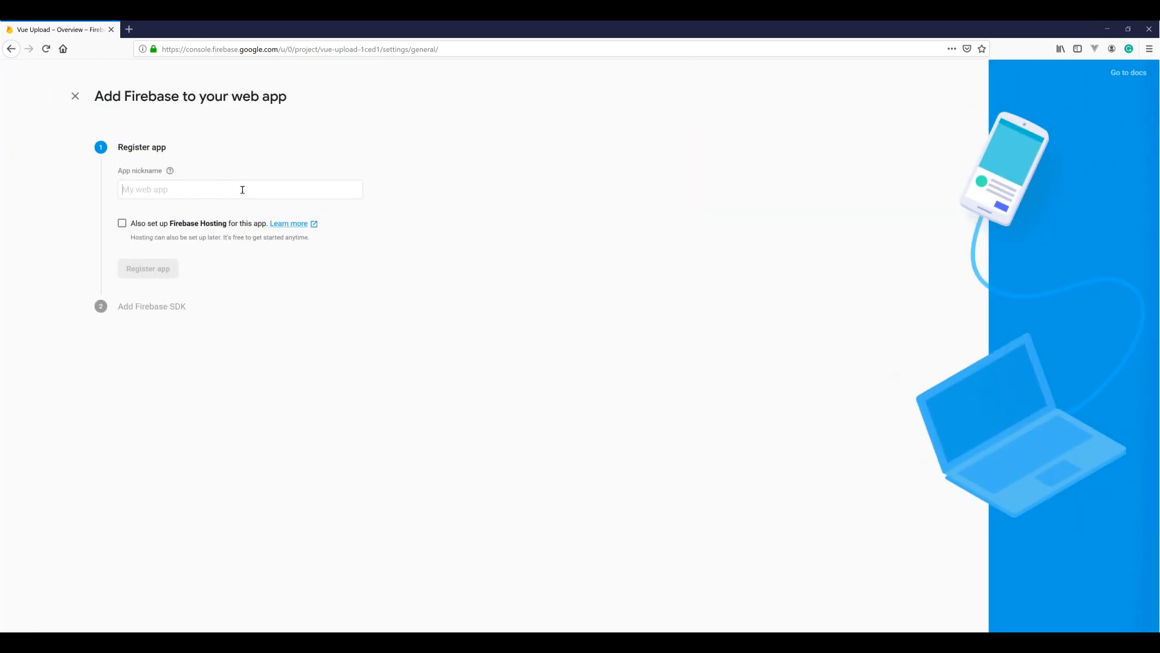
Step: Register the web app with nickname 'Vue Upload' and return to the console with its config snippet
text(Vue)
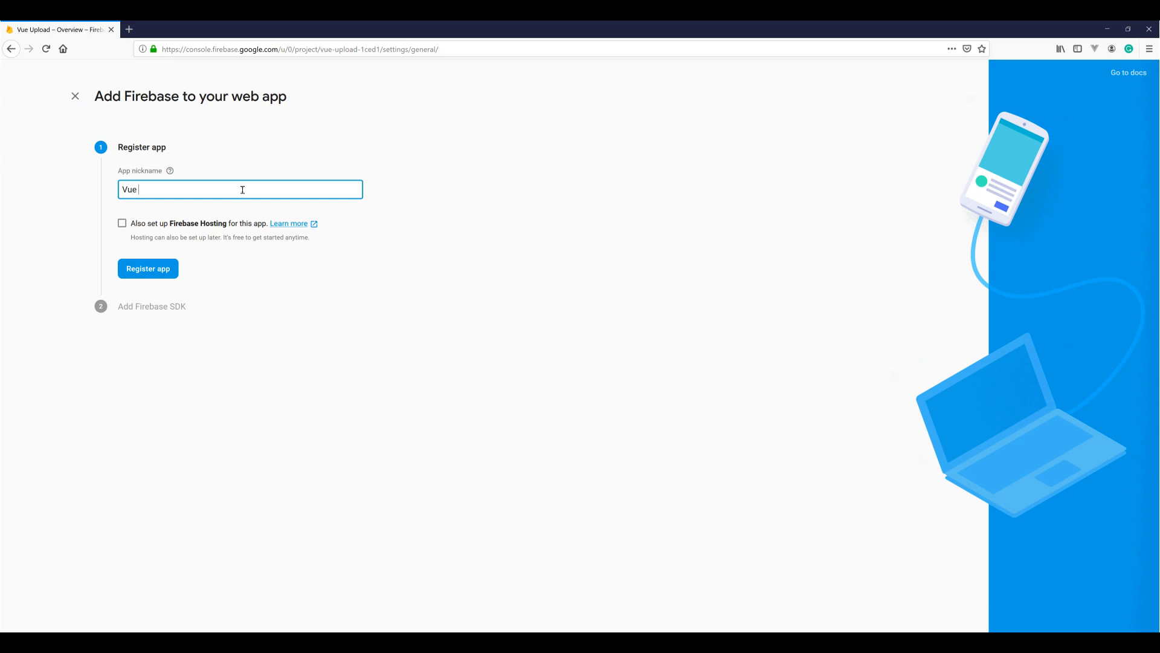
text(Upload)
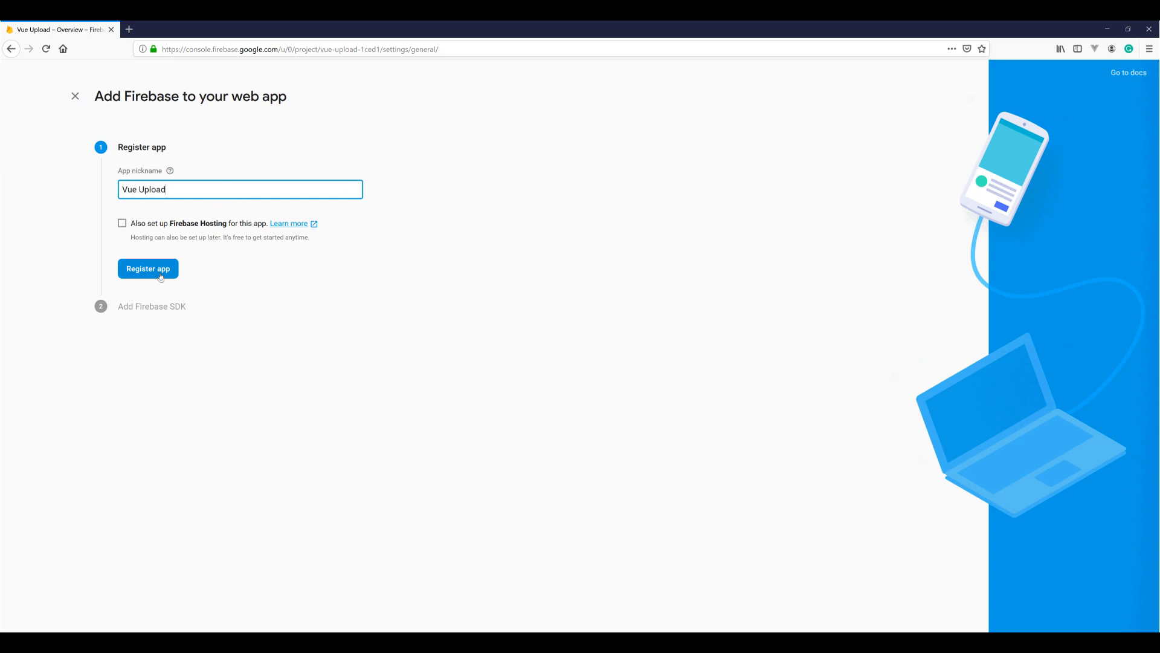
click(147, 269)
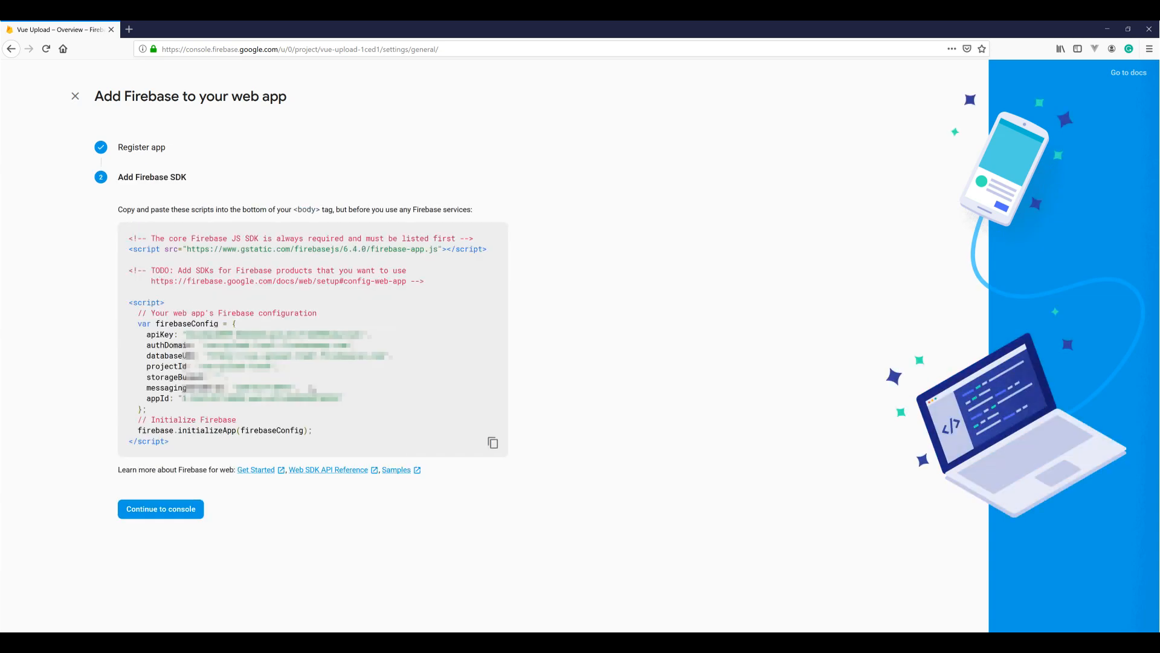
click(161, 509)
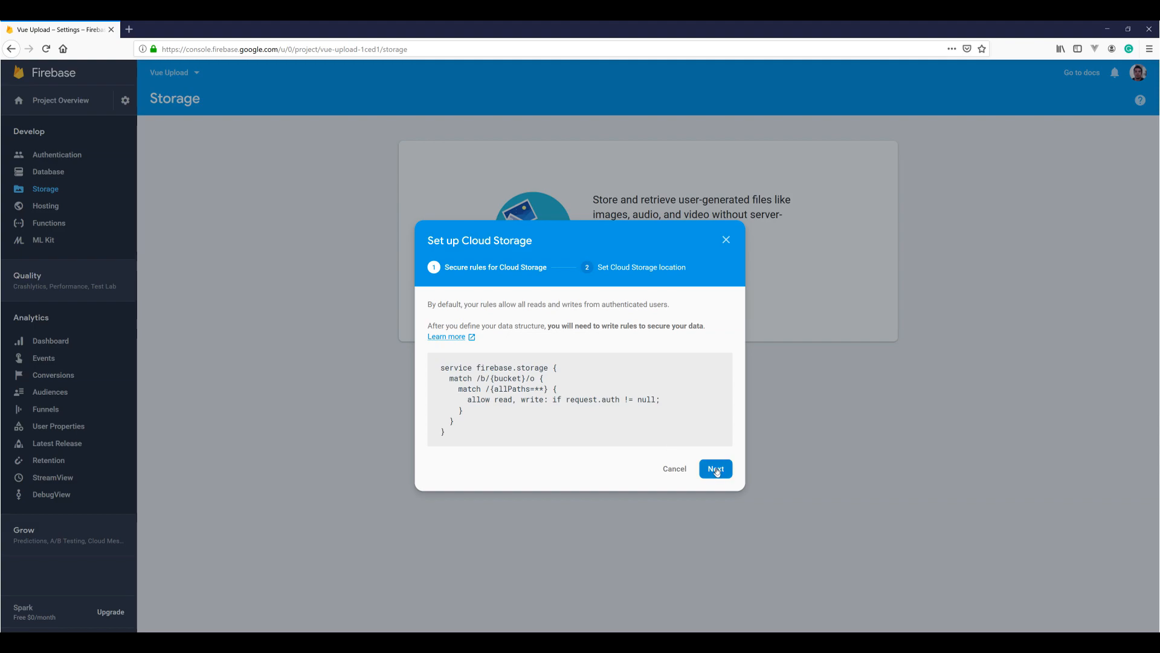
Step: Finish Cloud Storage setup with default rules and the nam5 (us-central) location
click(714, 469)
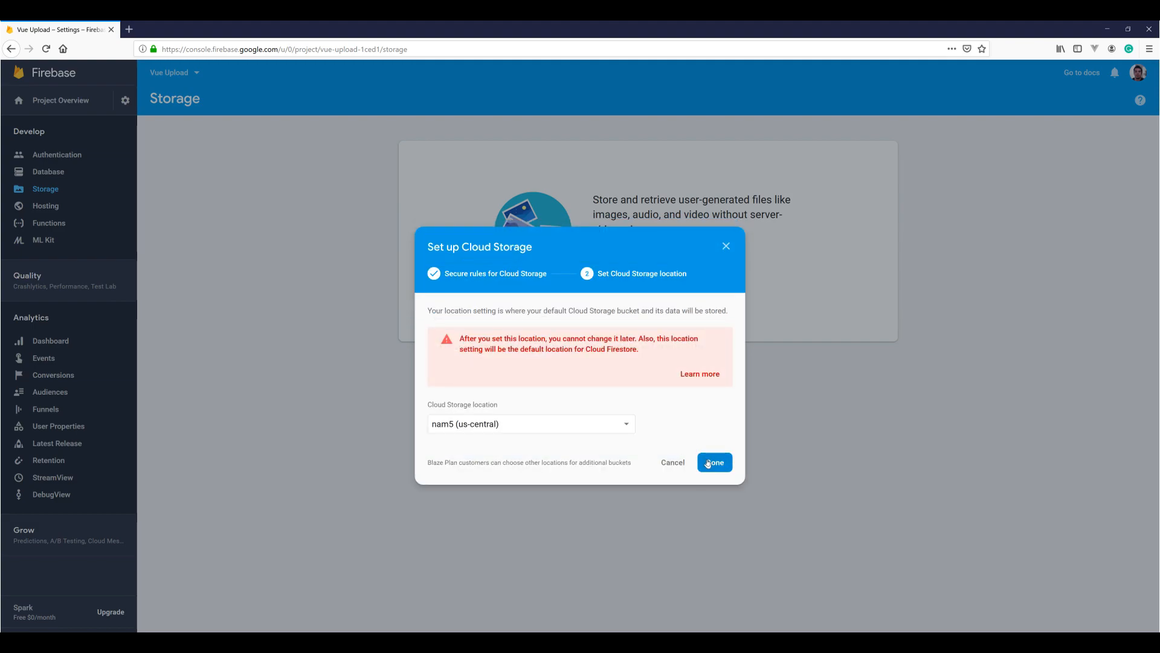
click(713, 462)
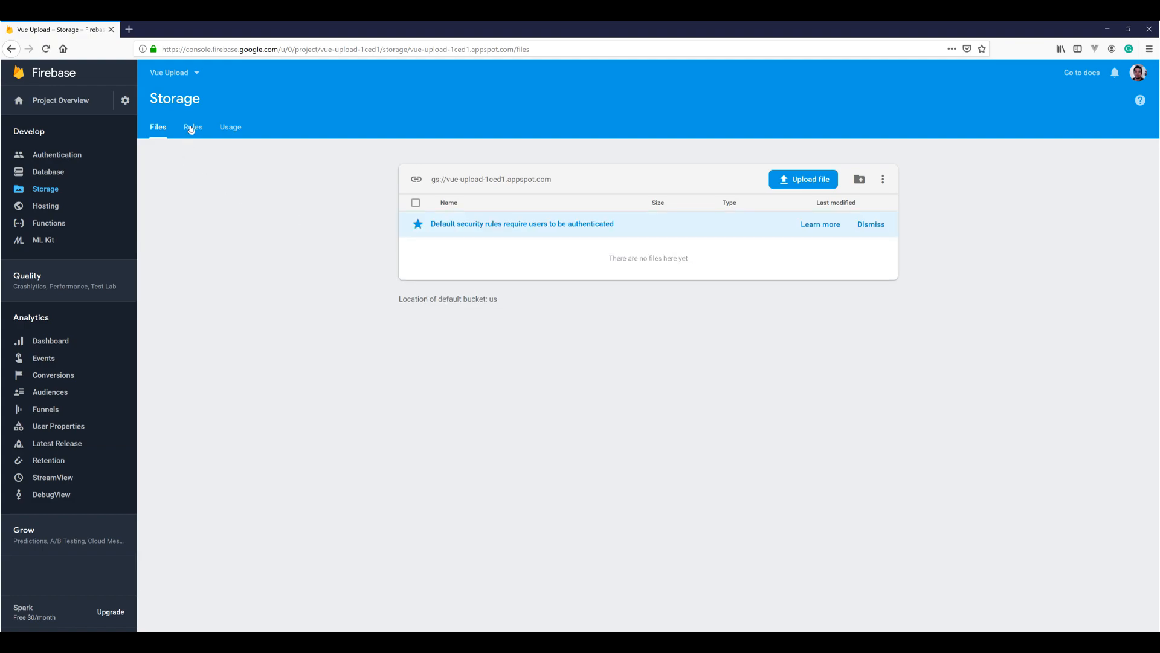
Step: Edit the storage rules so request.auth is compared with true instead of null, and publish them
click(193, 127)
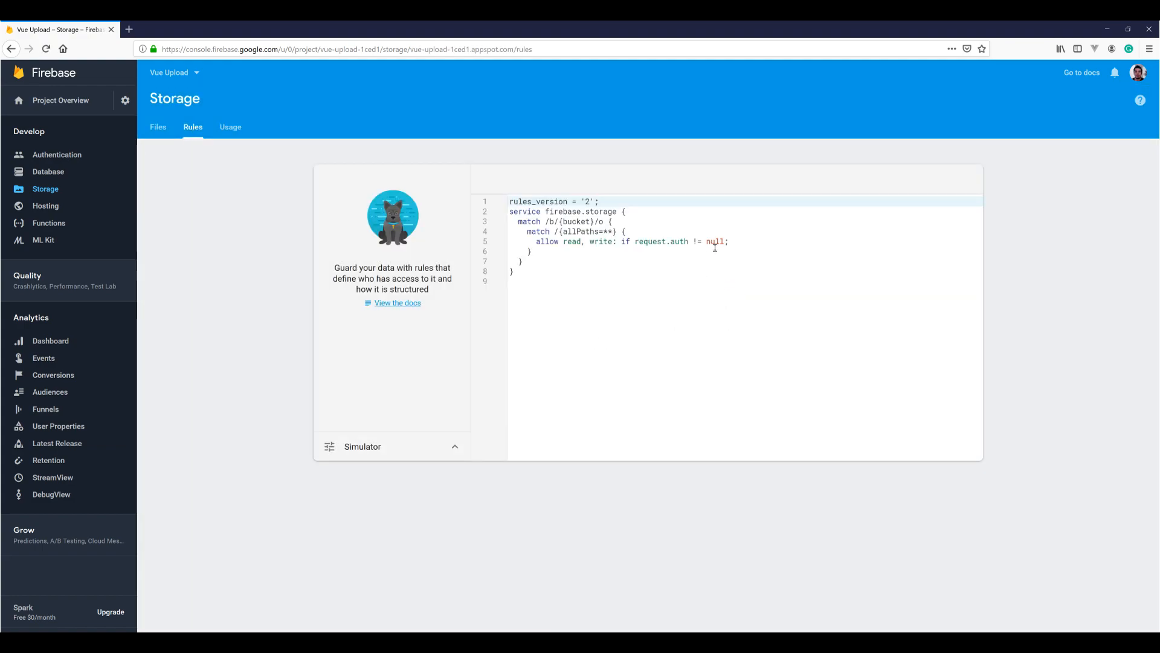
text(true)
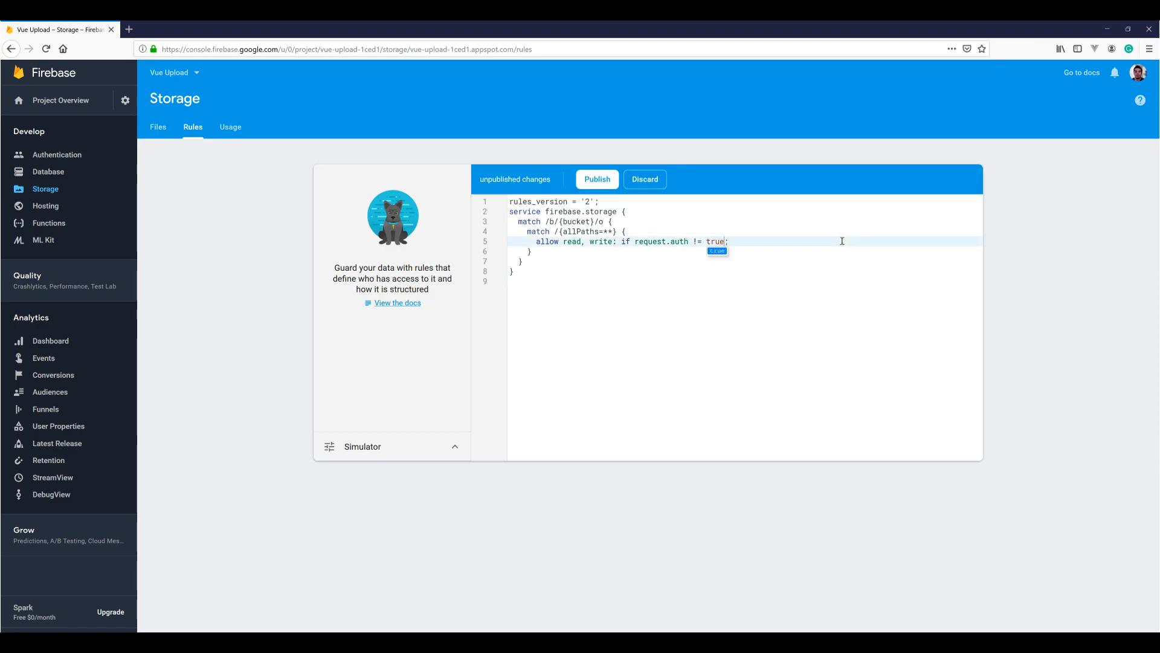
click(596, 179)
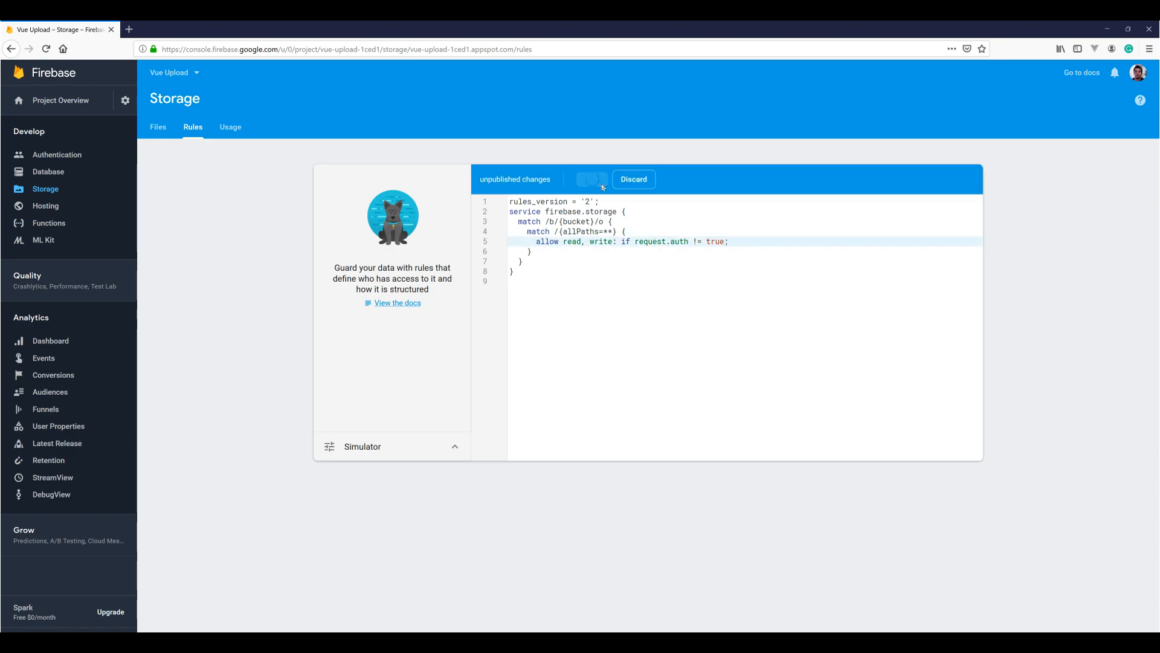
click(591, 179)
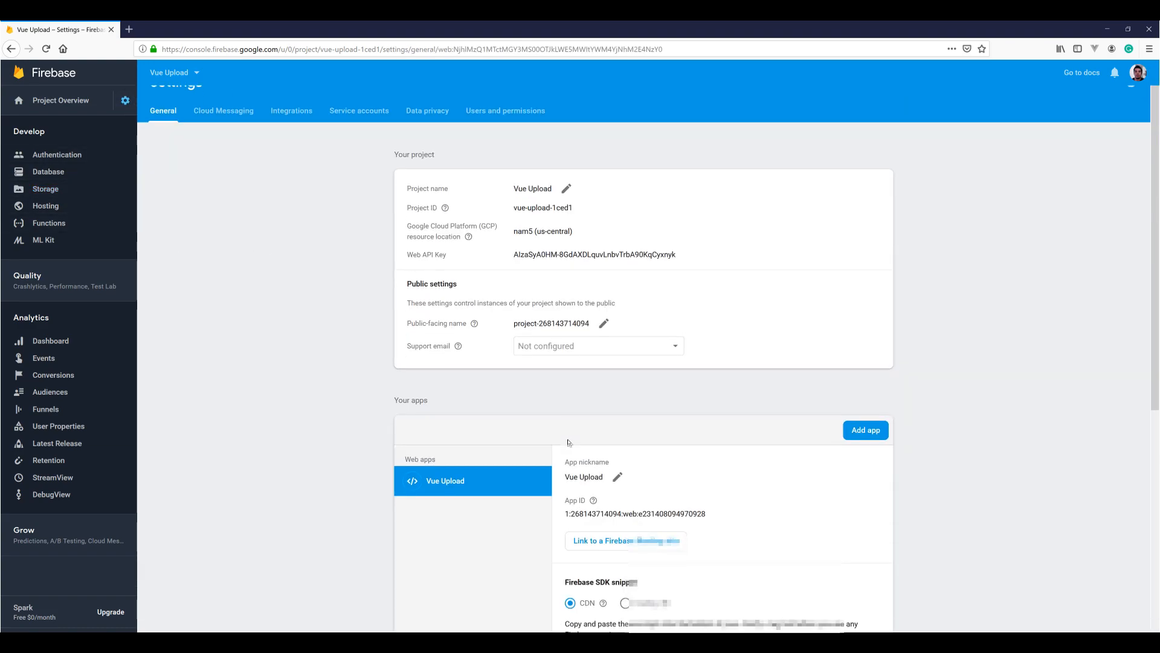
scroll(down, 3)
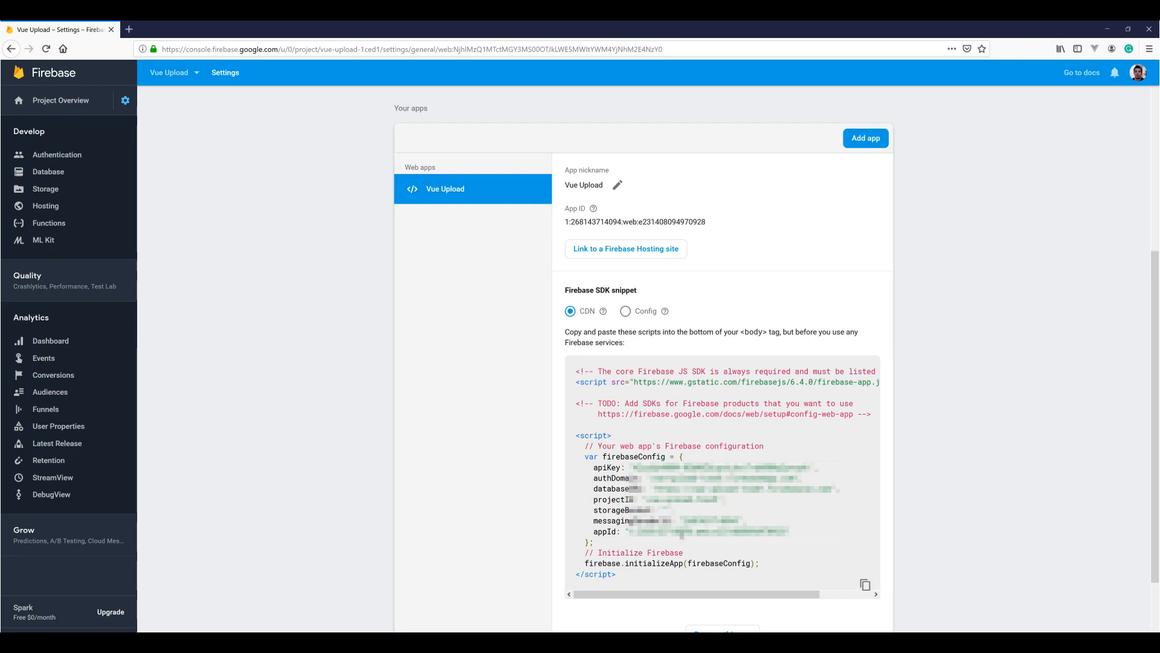
mouse_move(177, 193)
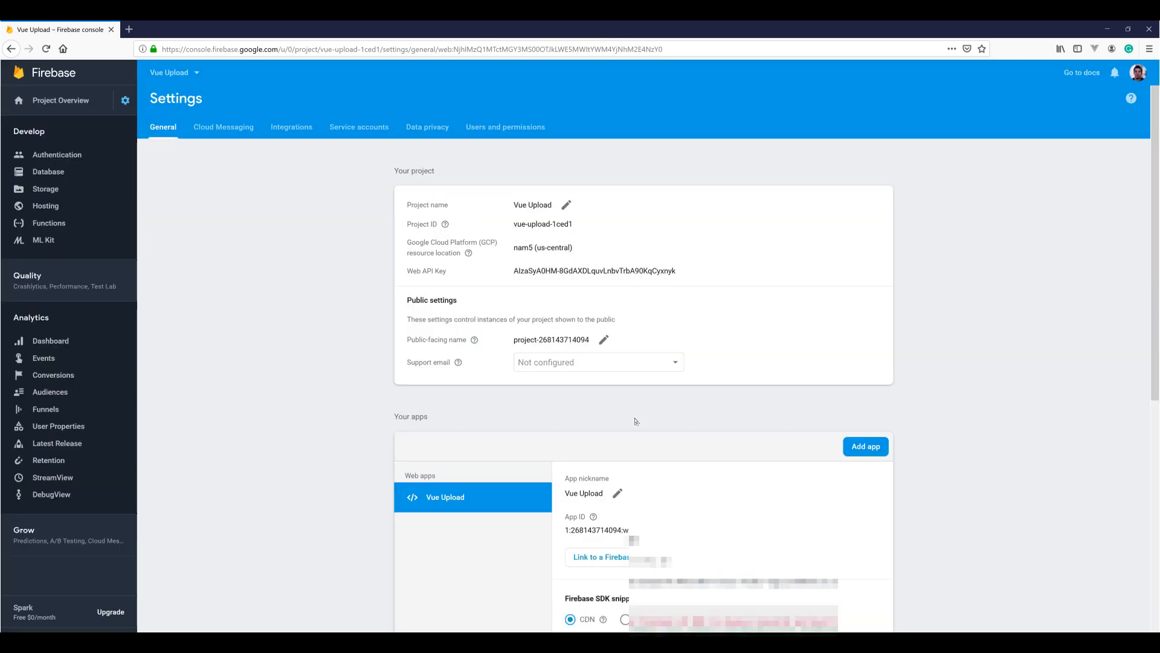
scroll(down, 3)
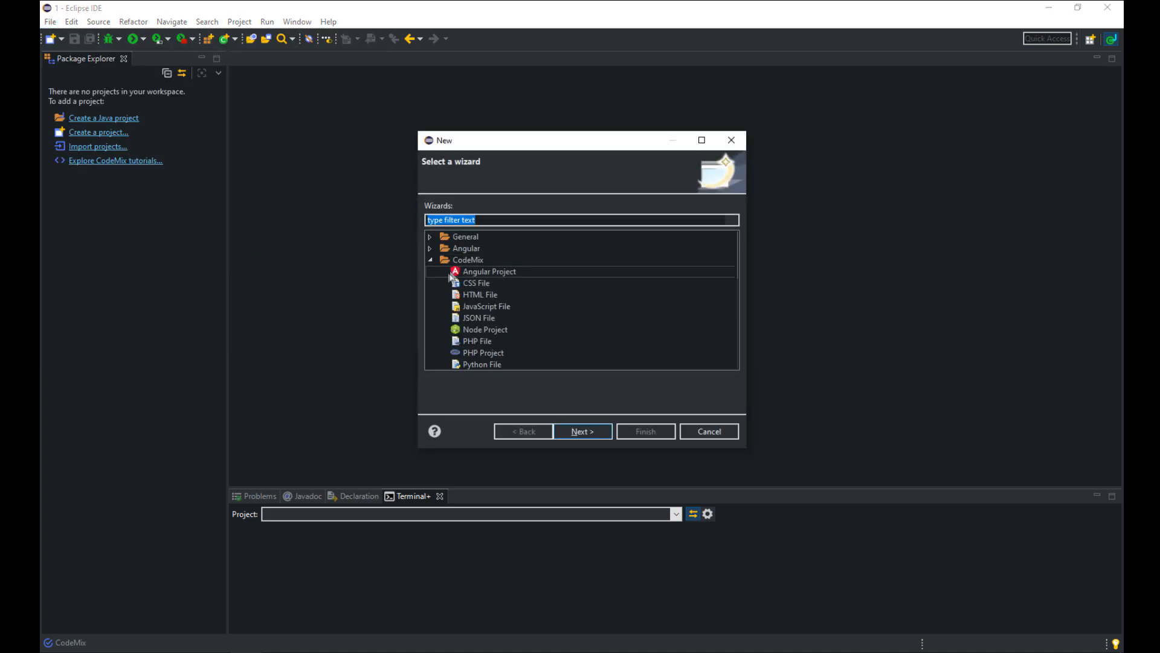
Step: Name the new CodeMix Vue project 'vue-upload' and base it on a Vue CLI-built application
click(583, 431)
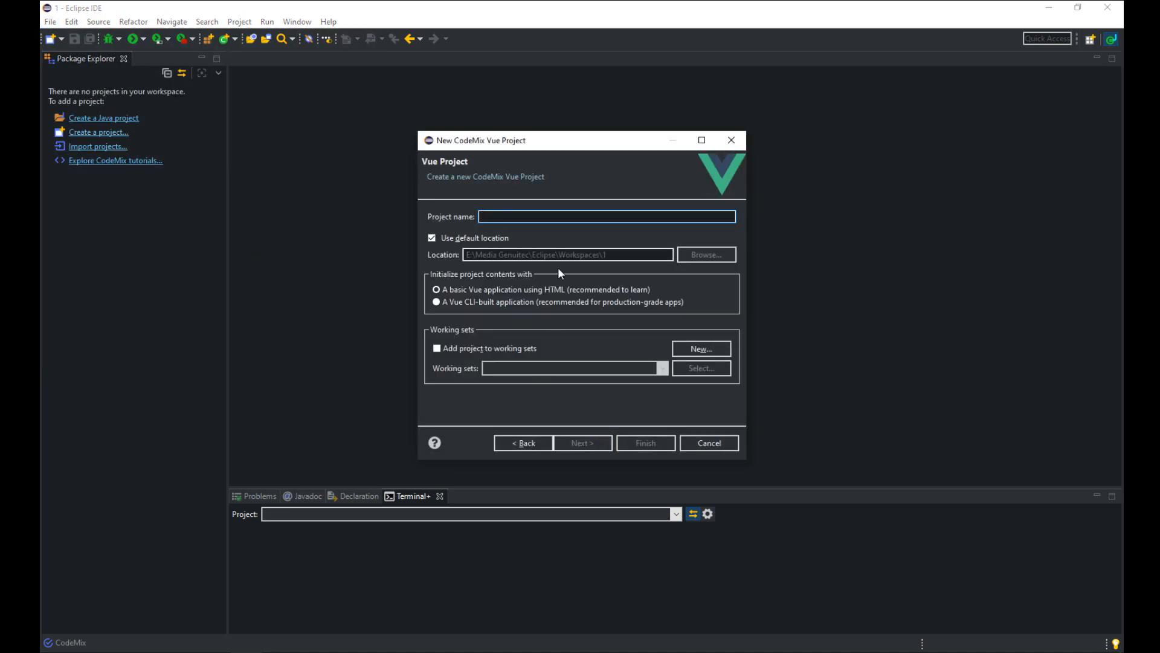
text(vue-upload)
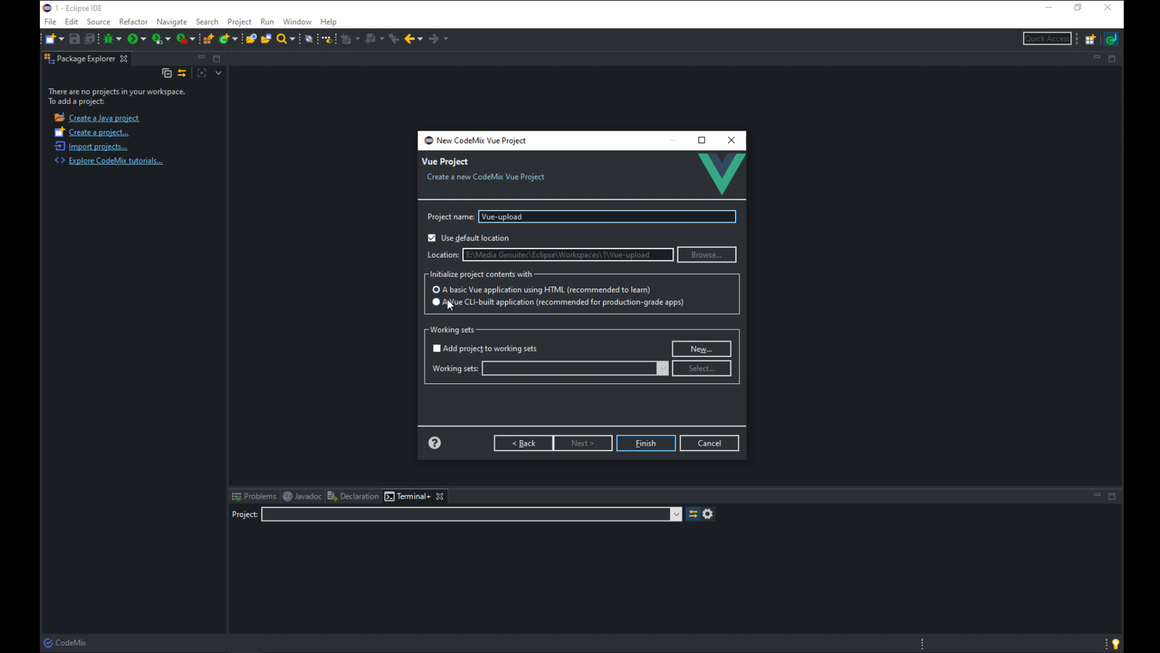
click(644, 442)
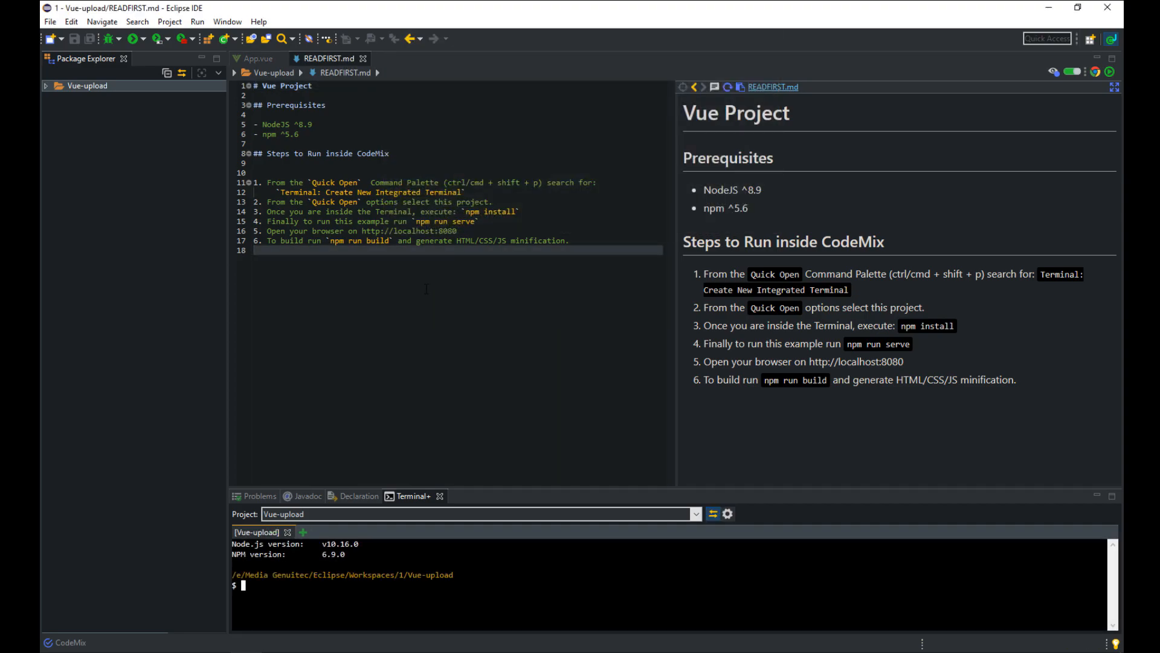
Step: Run npm install and npm install firebase, then expand the Vue-upload project files
text(npm install)
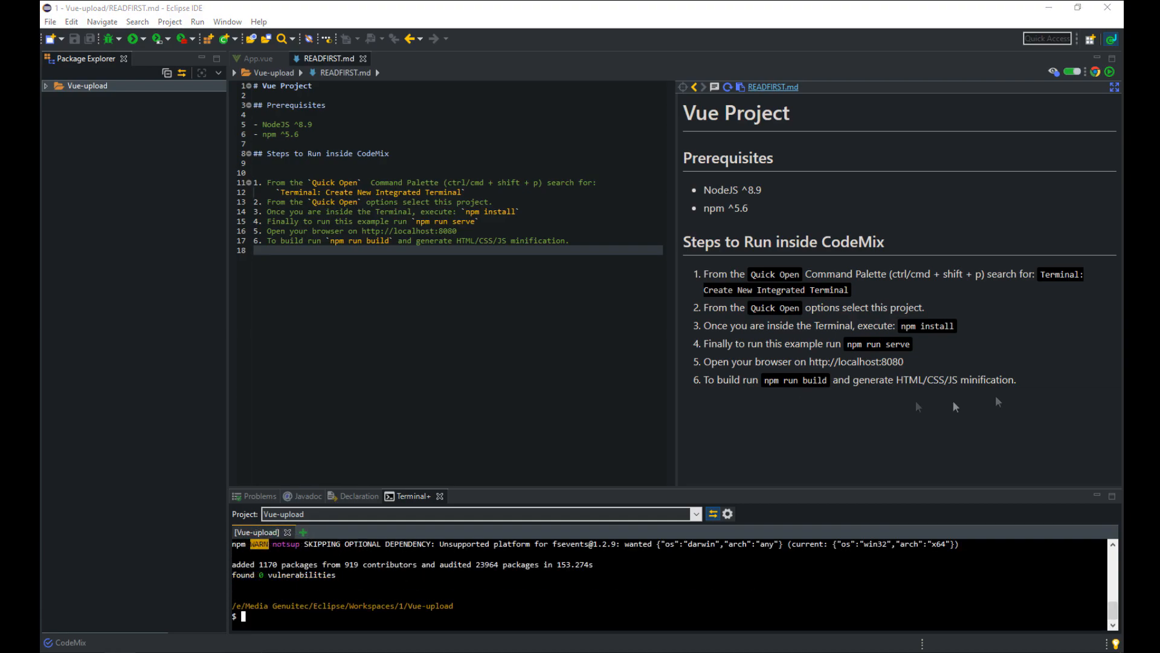
mouse_move(548, 588)
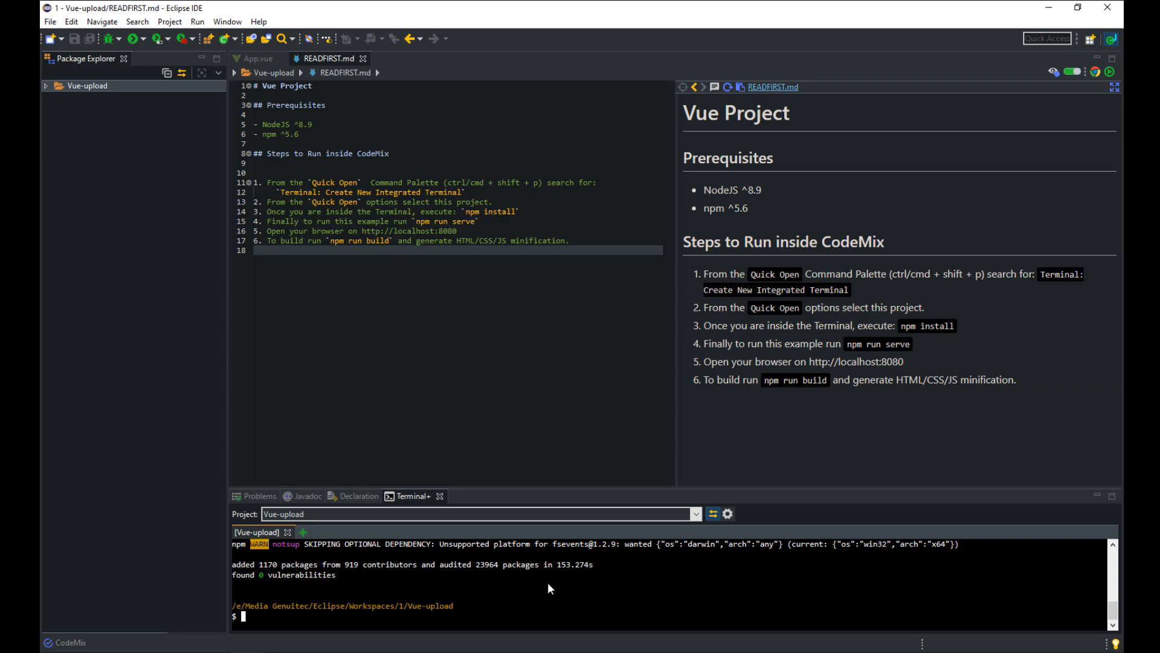
text(npm install firebase)
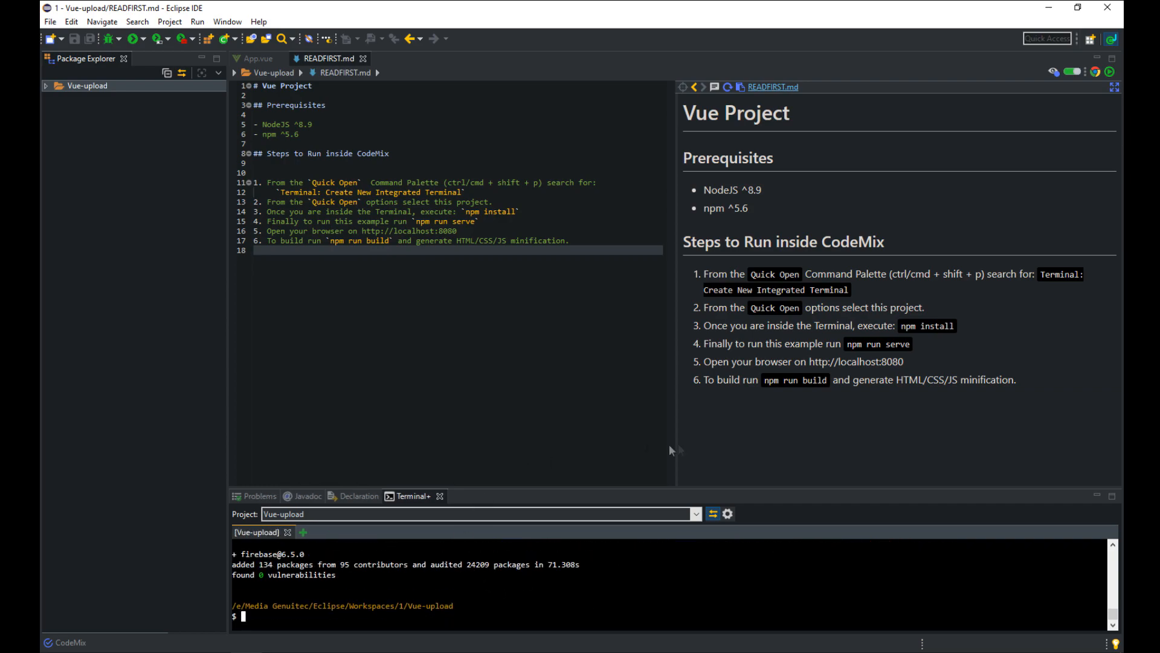
click(46, 84)
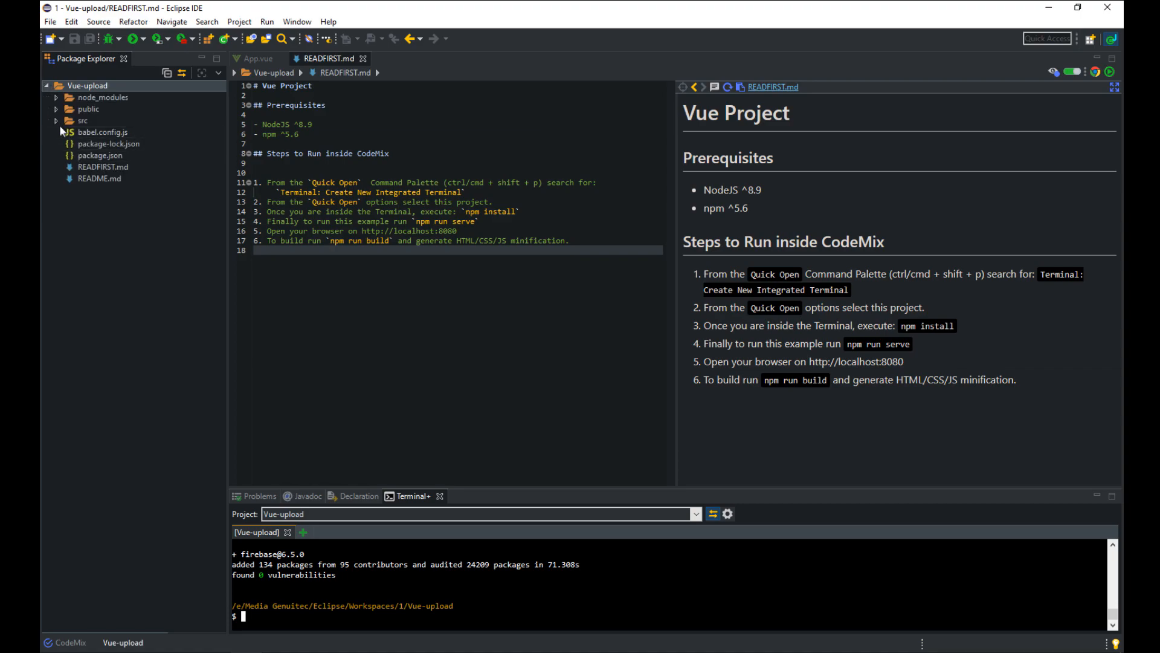
Step: Add 'import firebase from firebase' and a firebase.initializeApp config block to src/main.js and save
double_click(101, 167)
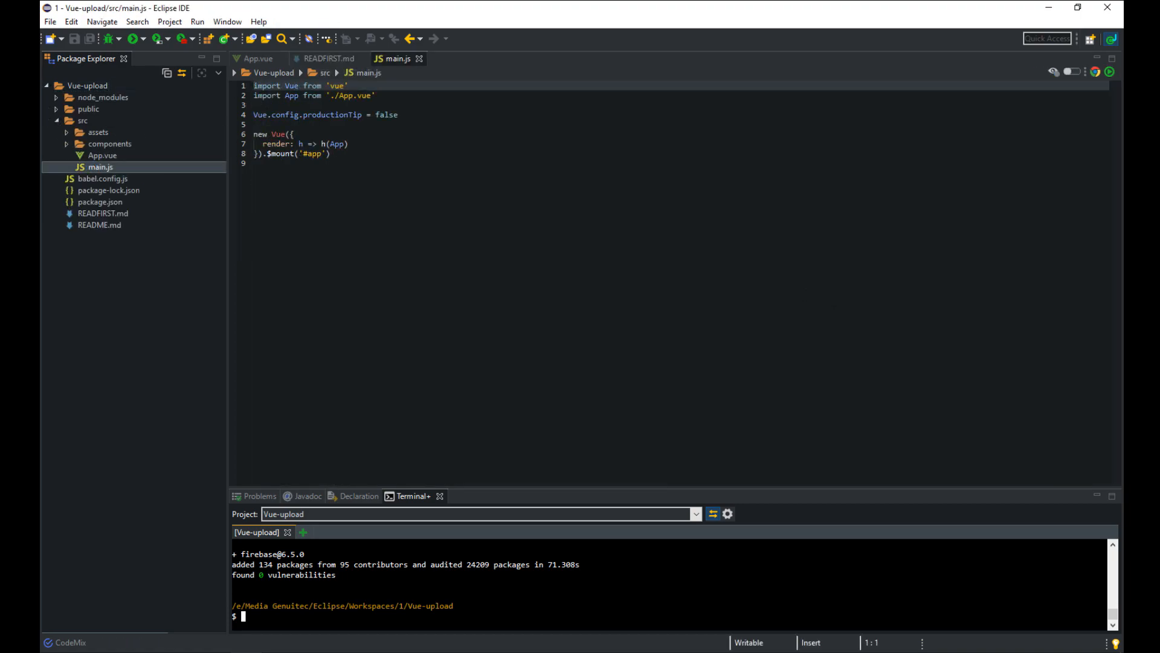
text(import)
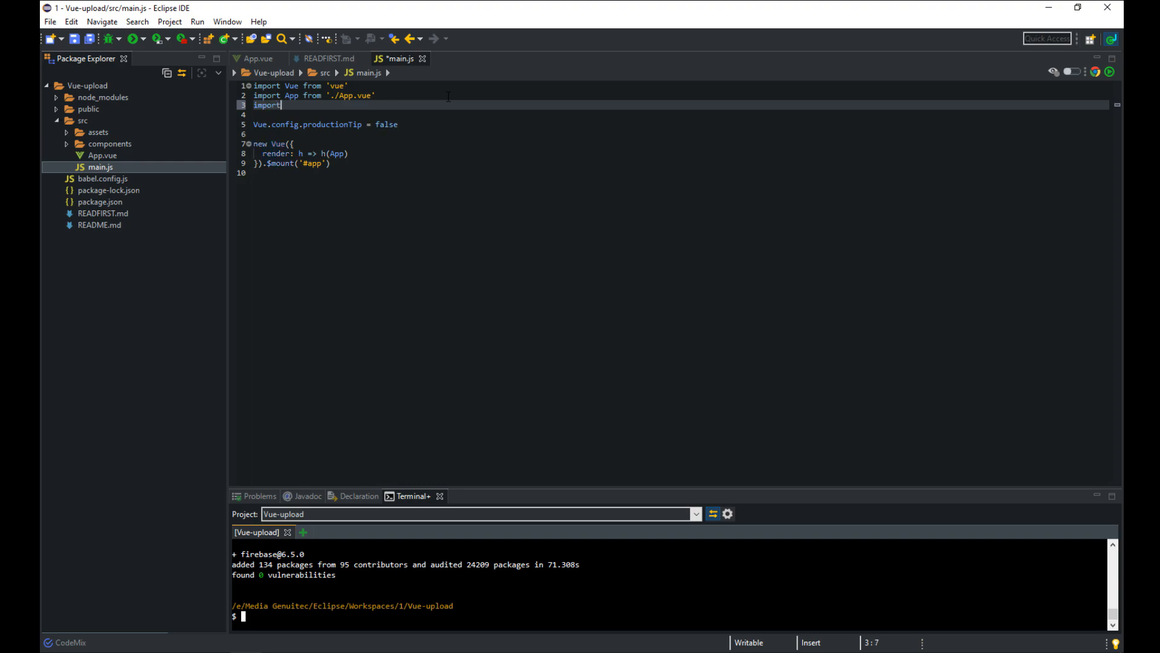
text(firebase from ')
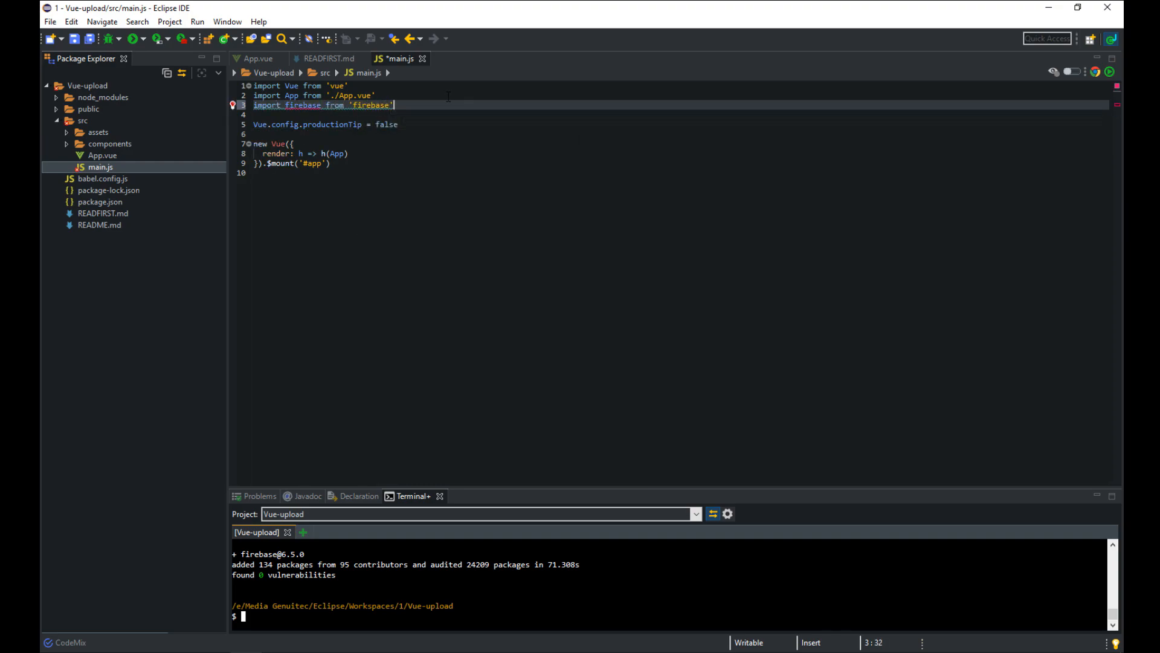
text(firebase.initializeApp({)
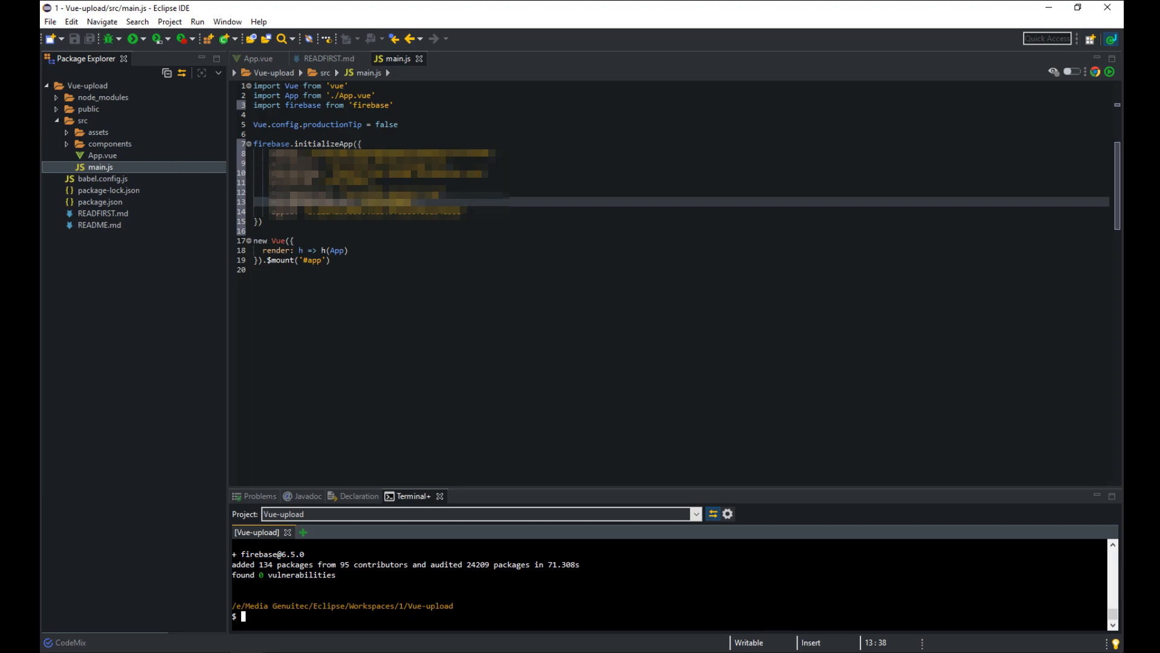
click(326, 58)
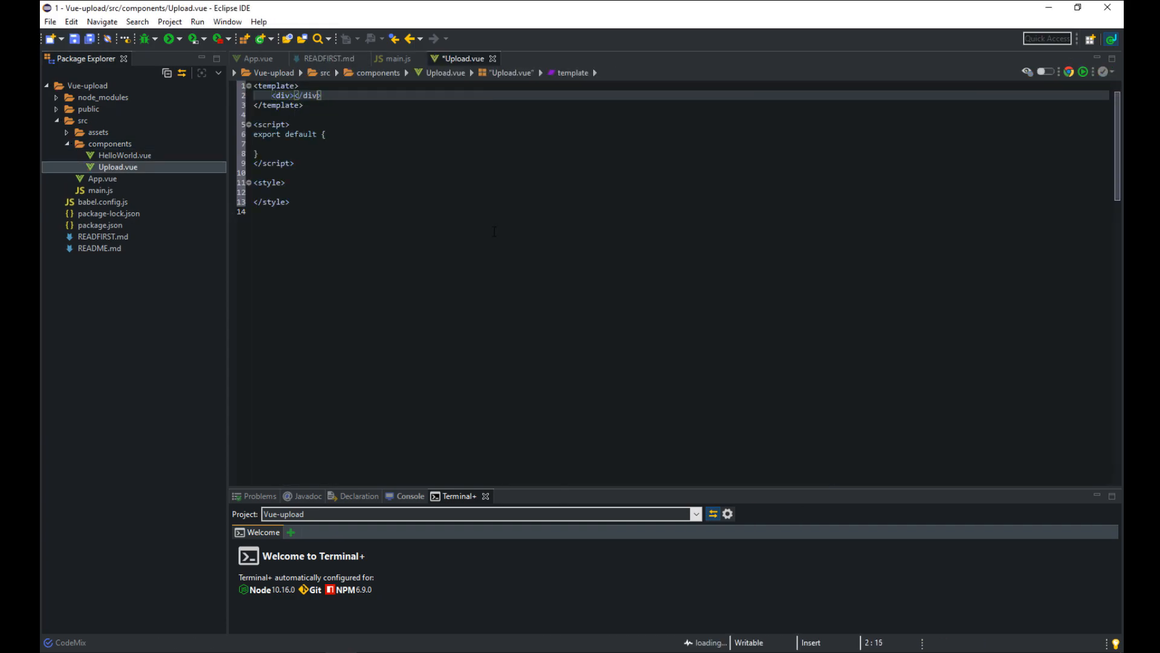
Step: Write Upload.vue's template with an image file input (accept image/*) and a Progress bar with max 100
text(<div>)
text(<input type="file)
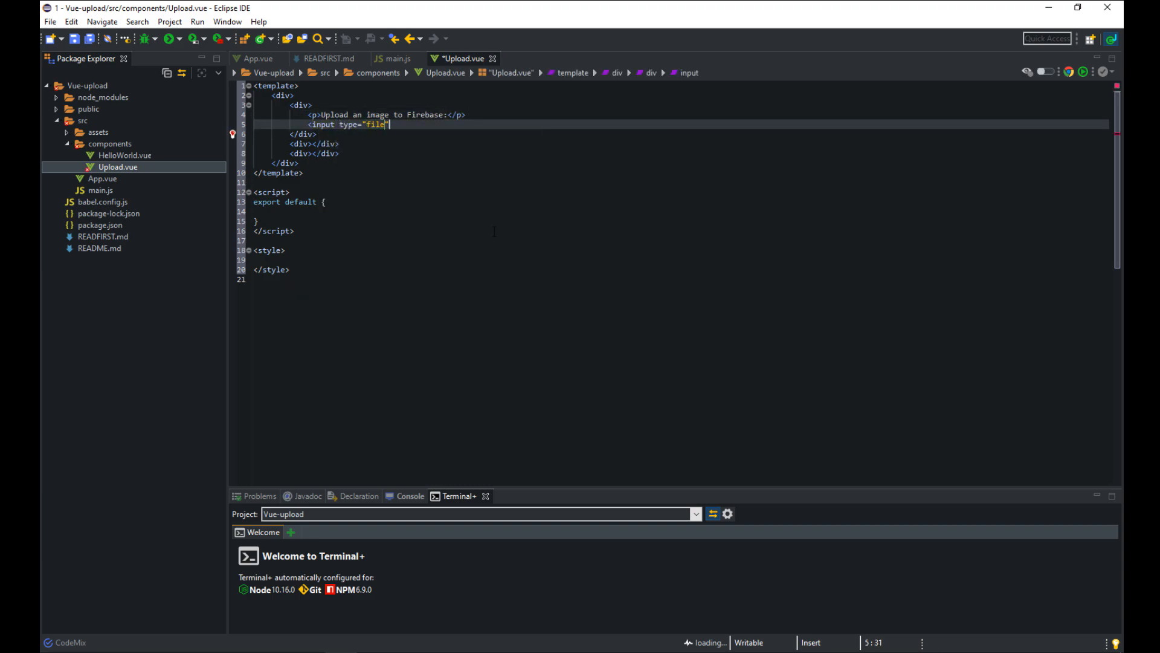
text(accept="image/*">)
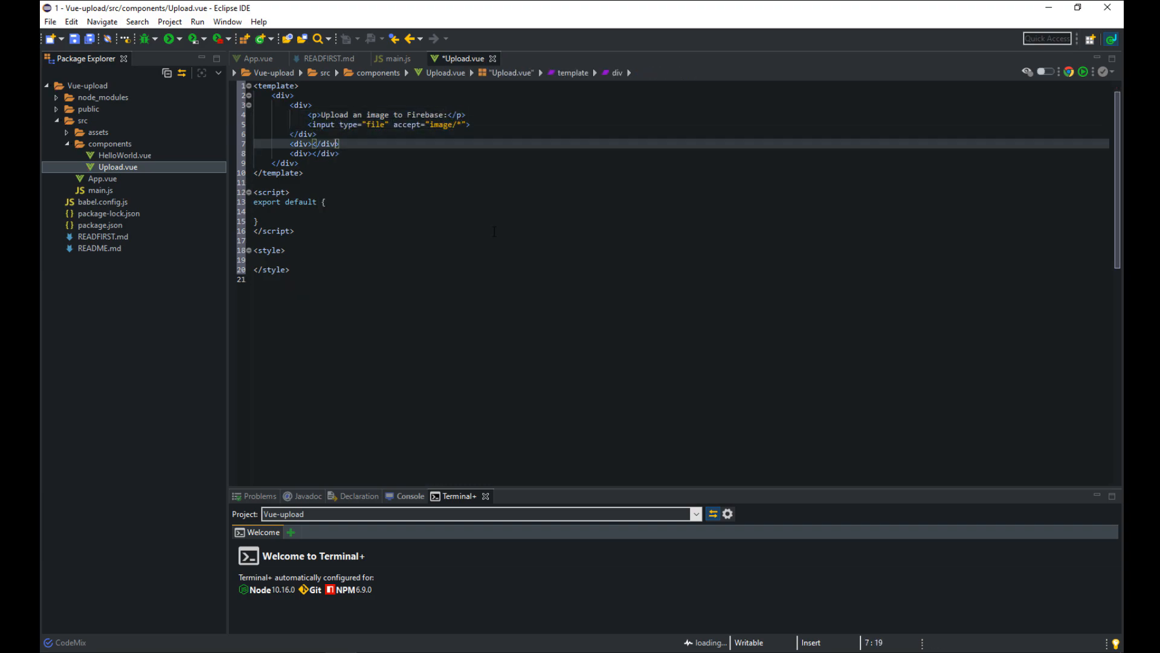
text(<p></p>)
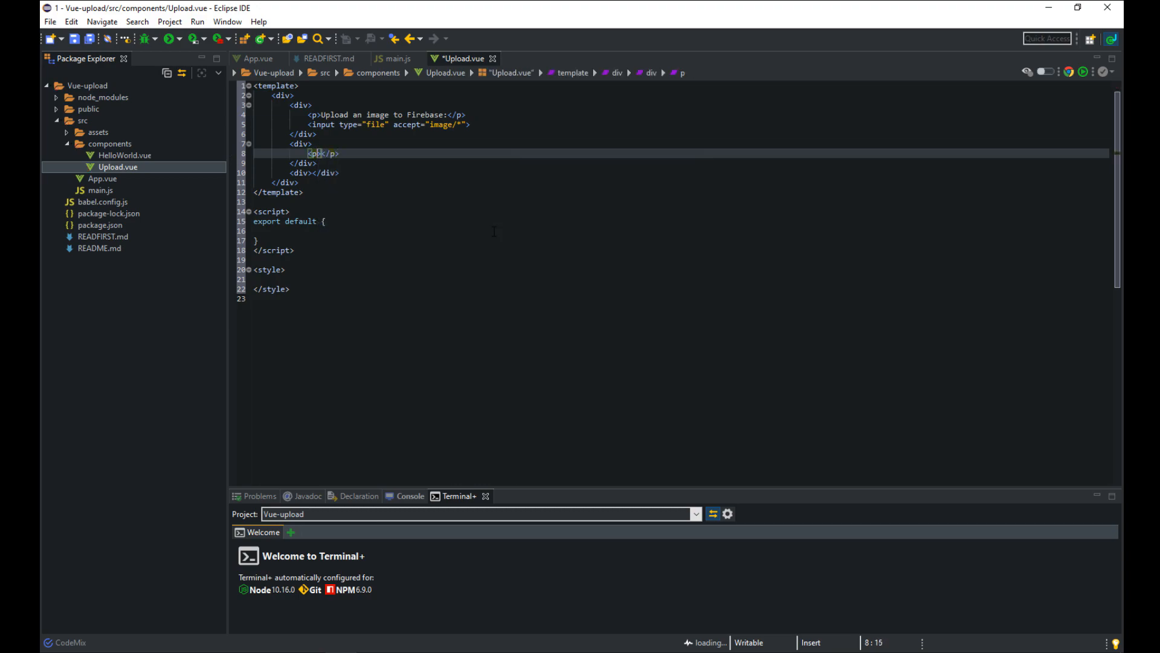
text(Progress:)
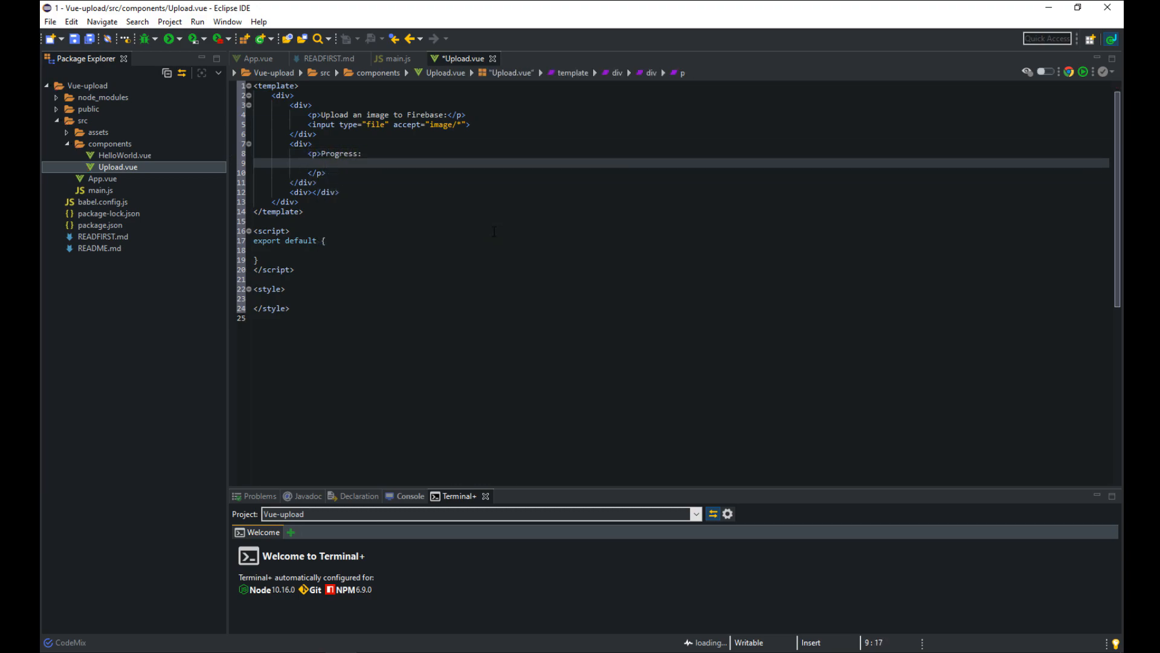
text(progress id></progress>)
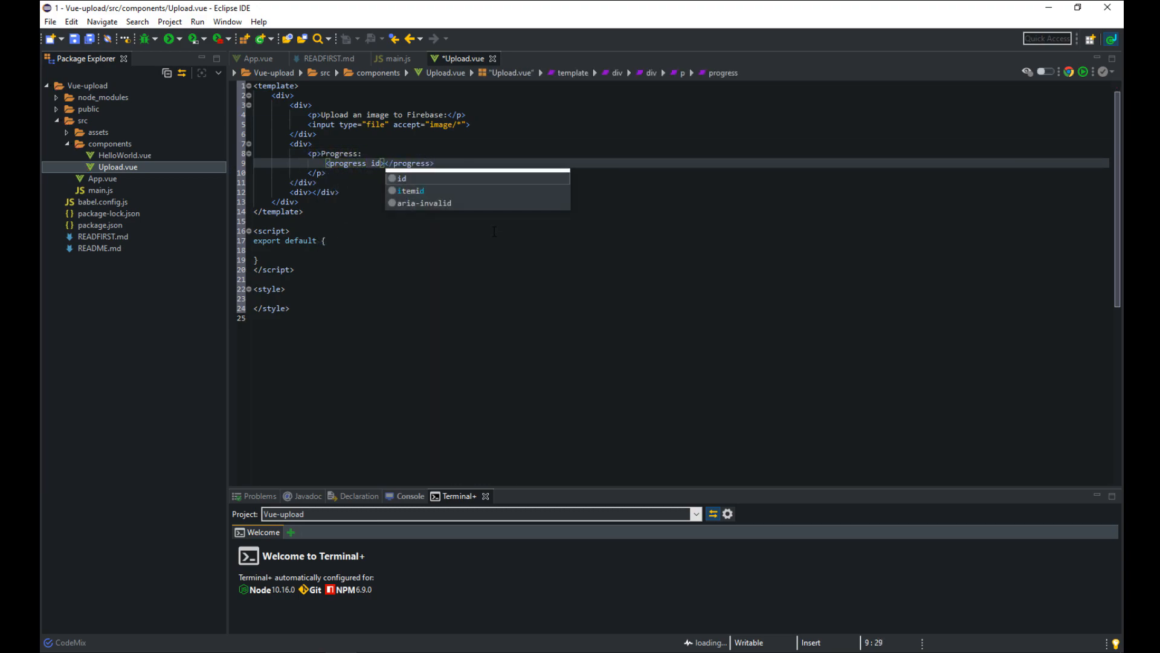
text(max="100")
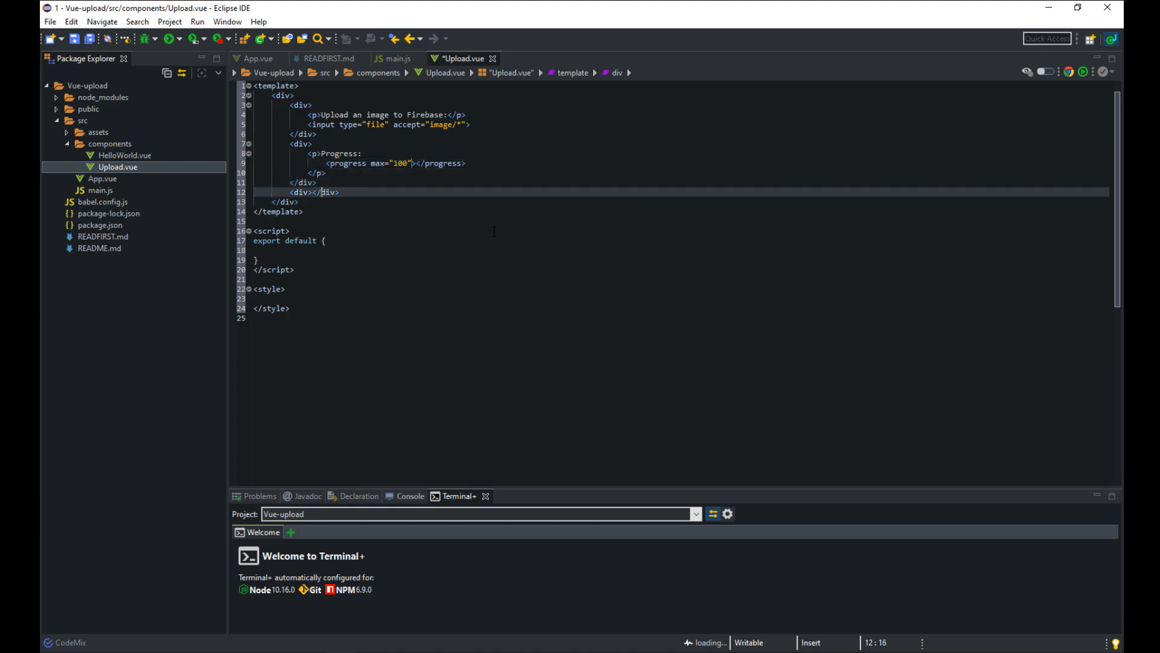
Step: Add an img with class 'preview' and an Upload button to the template
text(<img class)
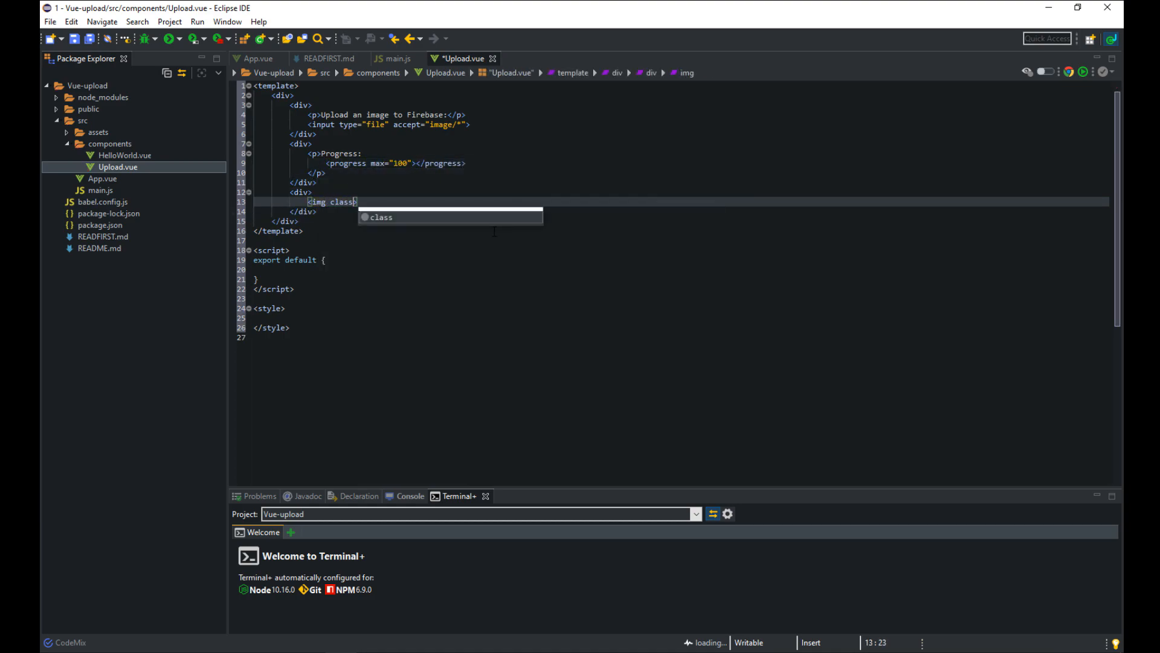
text(="preview">)
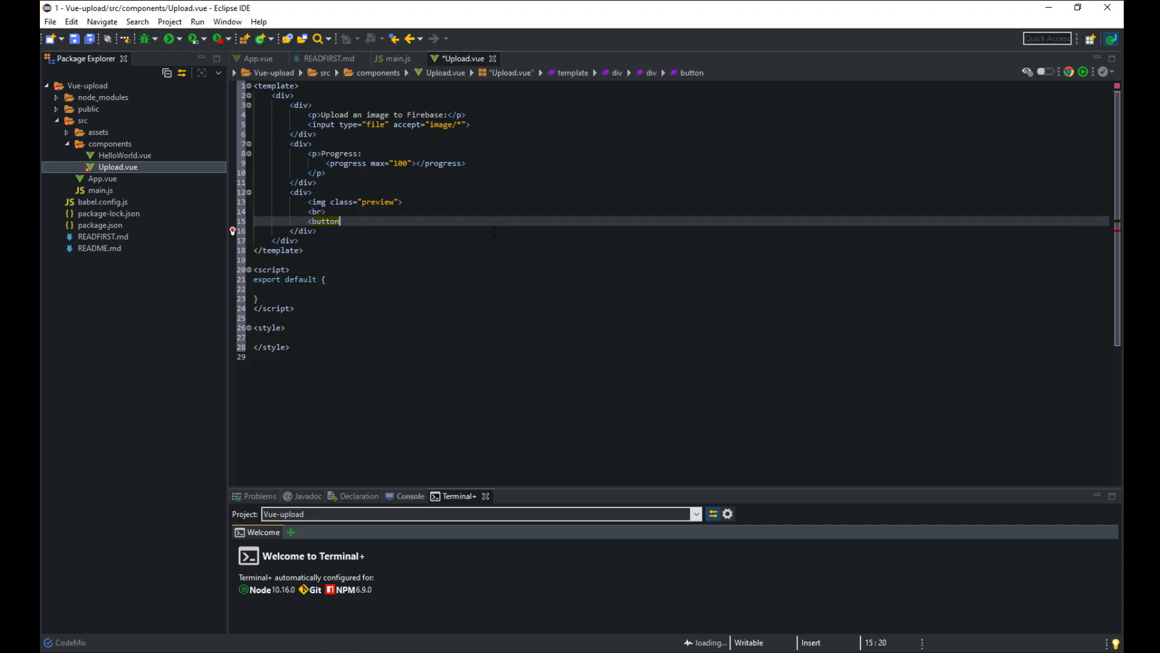
text(>Upload</button>)
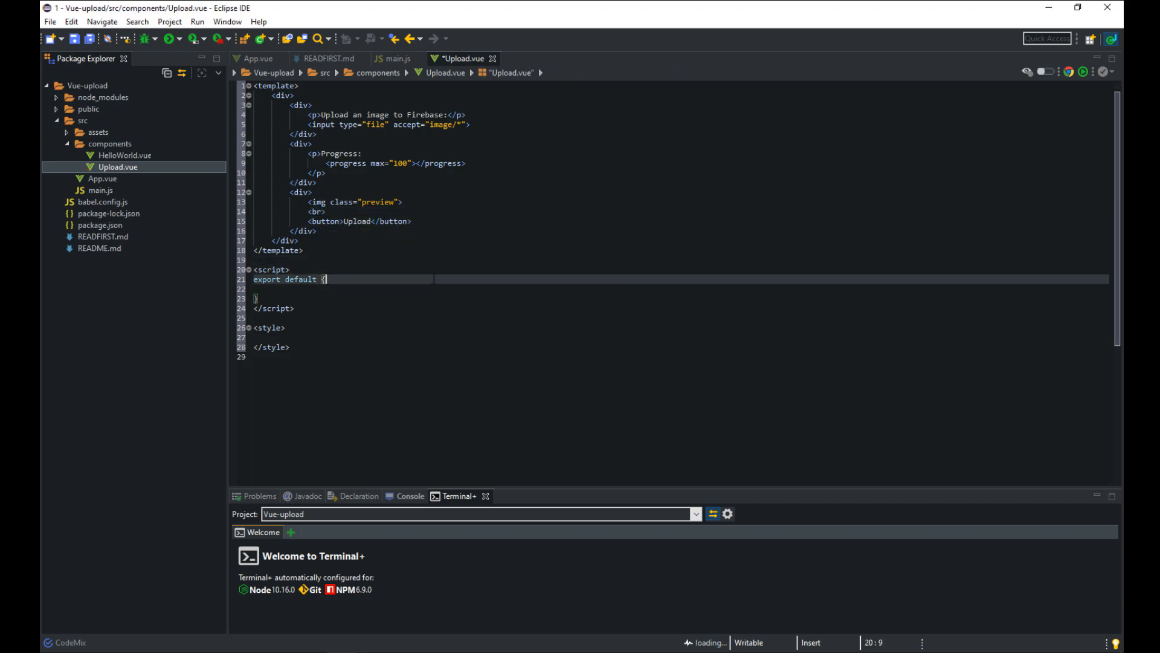
Step: Import firebase in Upload.vue's script and declare the name and data with picture set to null
text(import firebase from 'firebase')
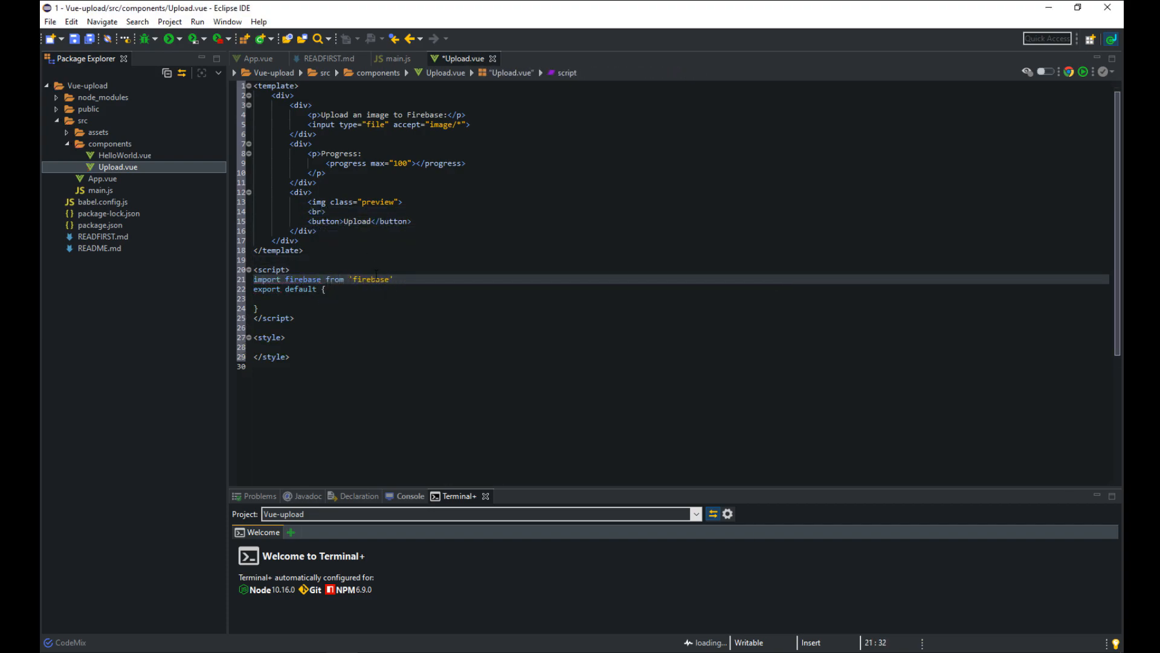
text(name:'Upload',)
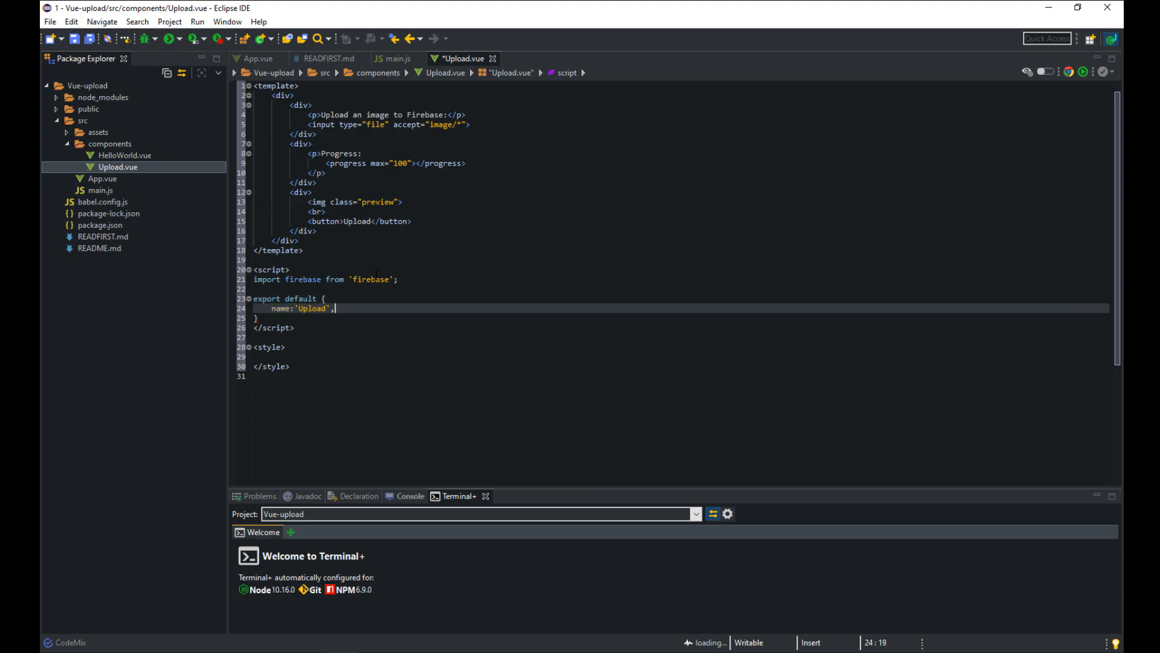
text(data(){)
text(imageData: null,)
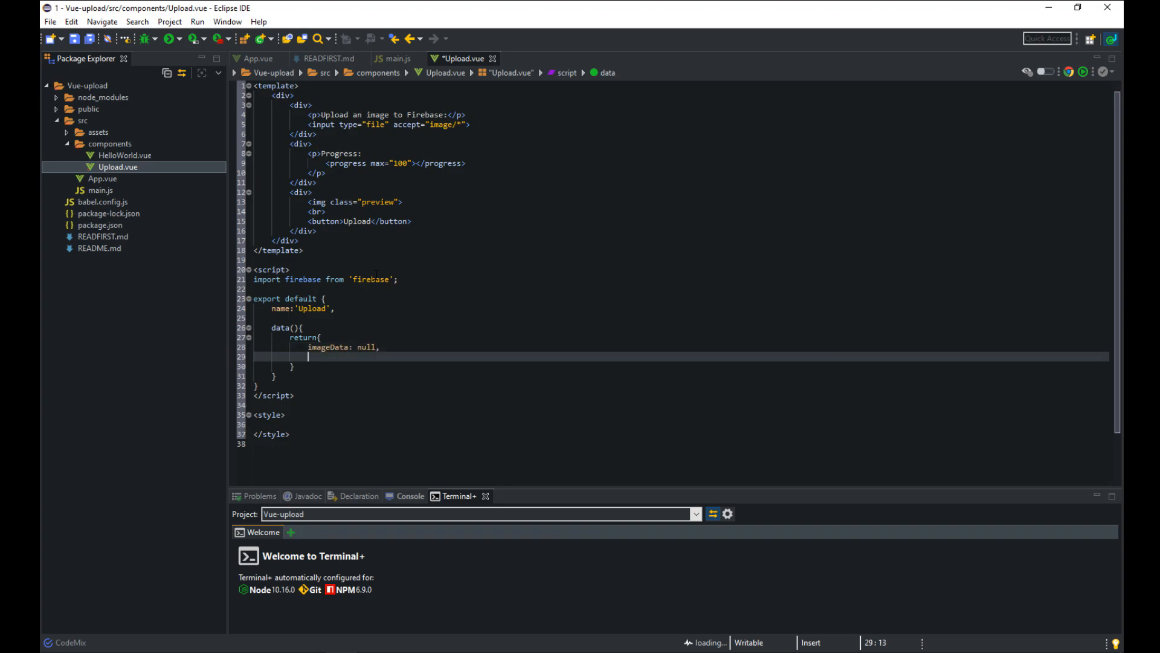
text(picture: null,)
text(methods:{)
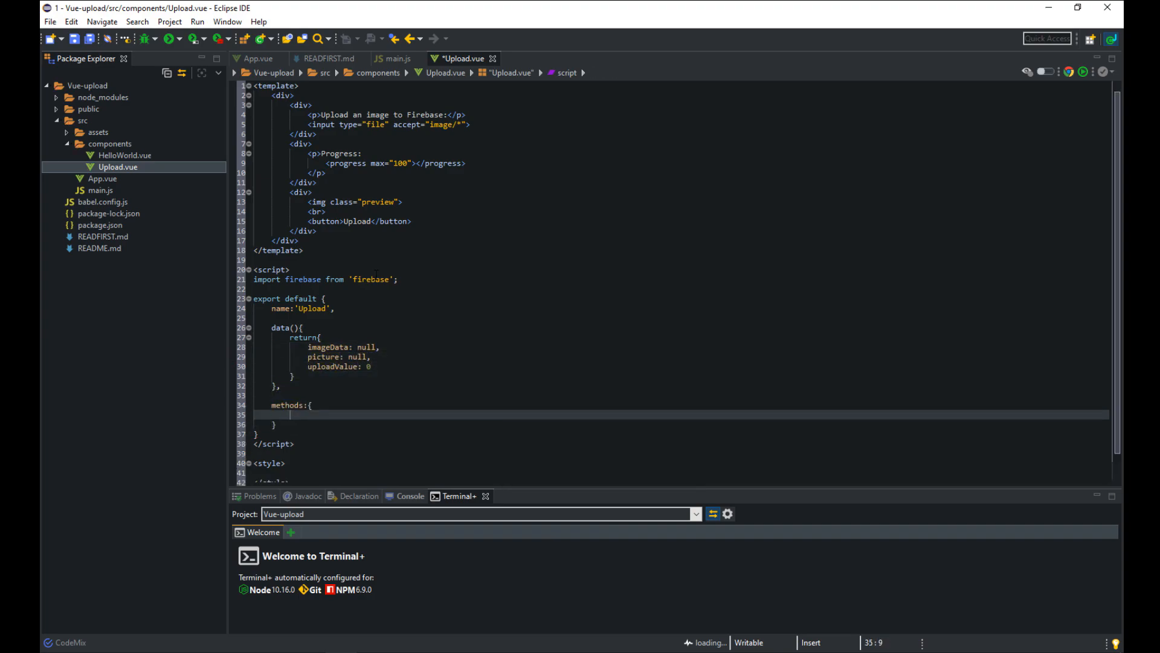
Step: Add a previewImage(event) method that resets uploadValue to 0
text(previewImage(event){)
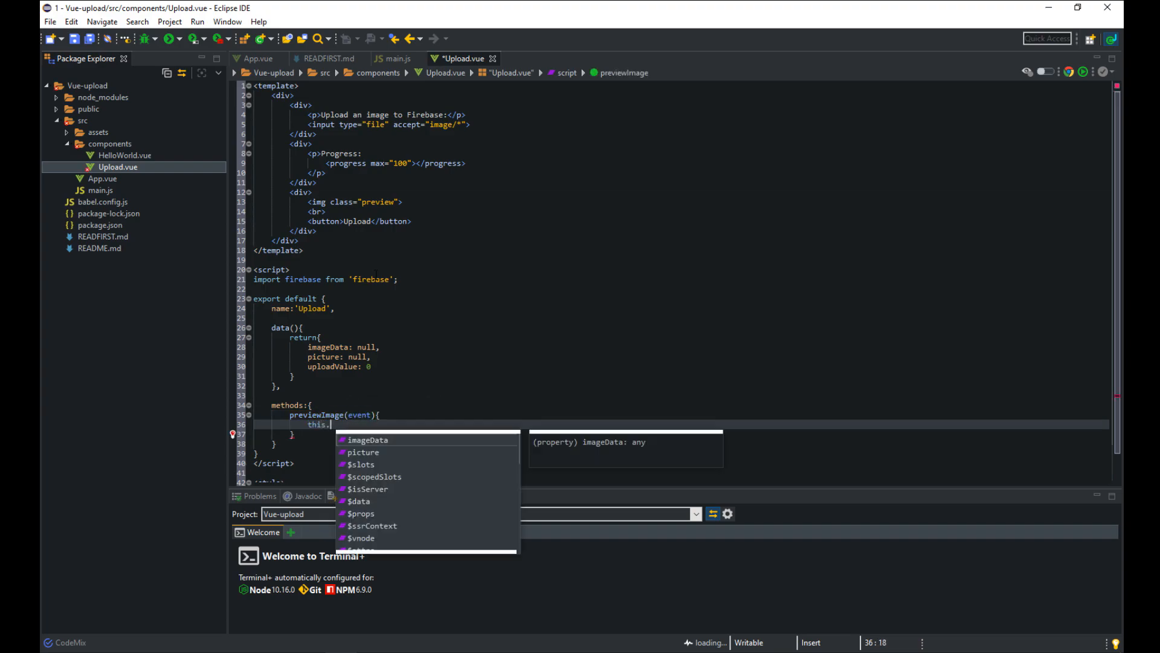
text(this.uploadValue=0;)
text(onUpload(){)
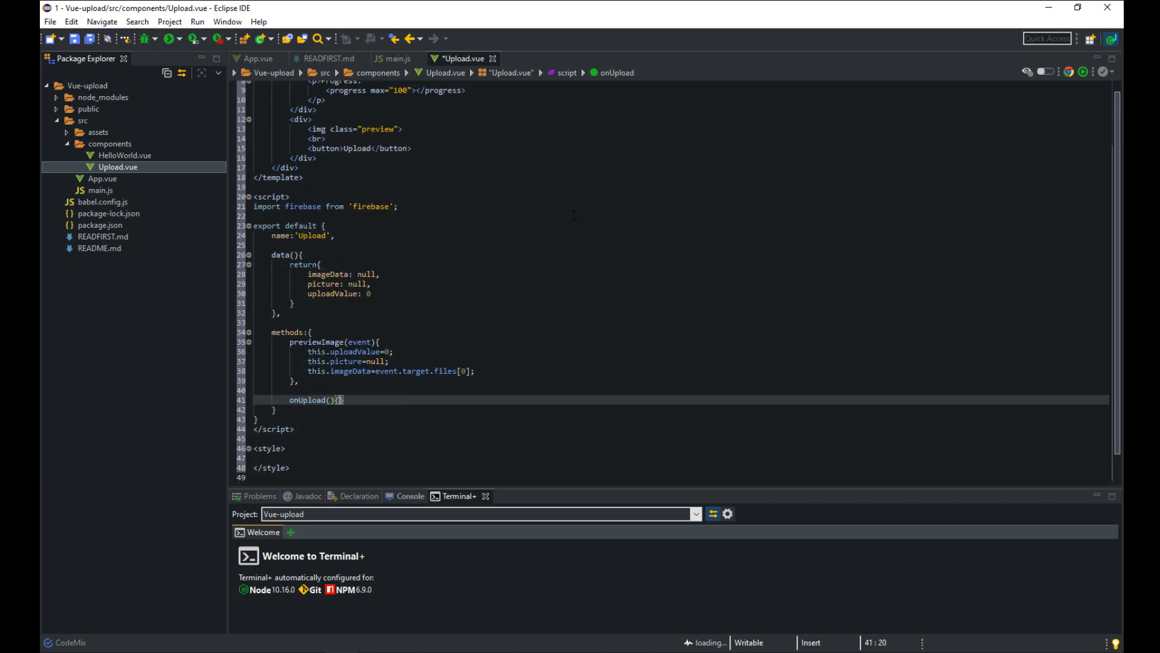
Step: In onUpload, reset picture and put the file to firebase.storage().ref() named by imageData.name
text(this.picture=)
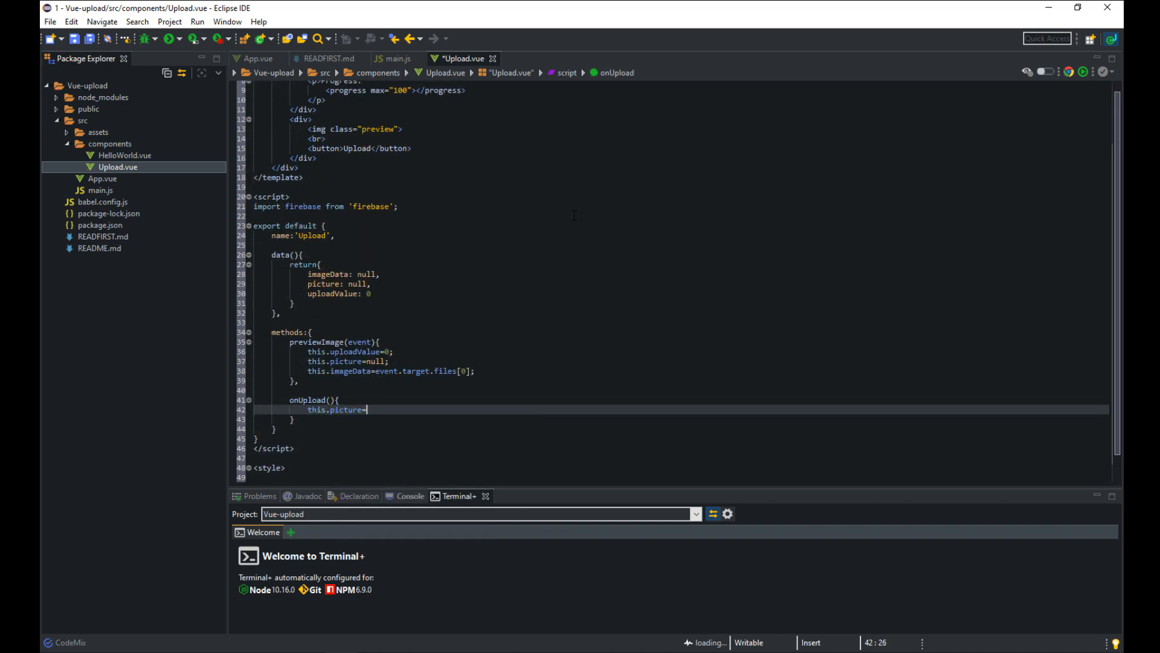
text(null;)
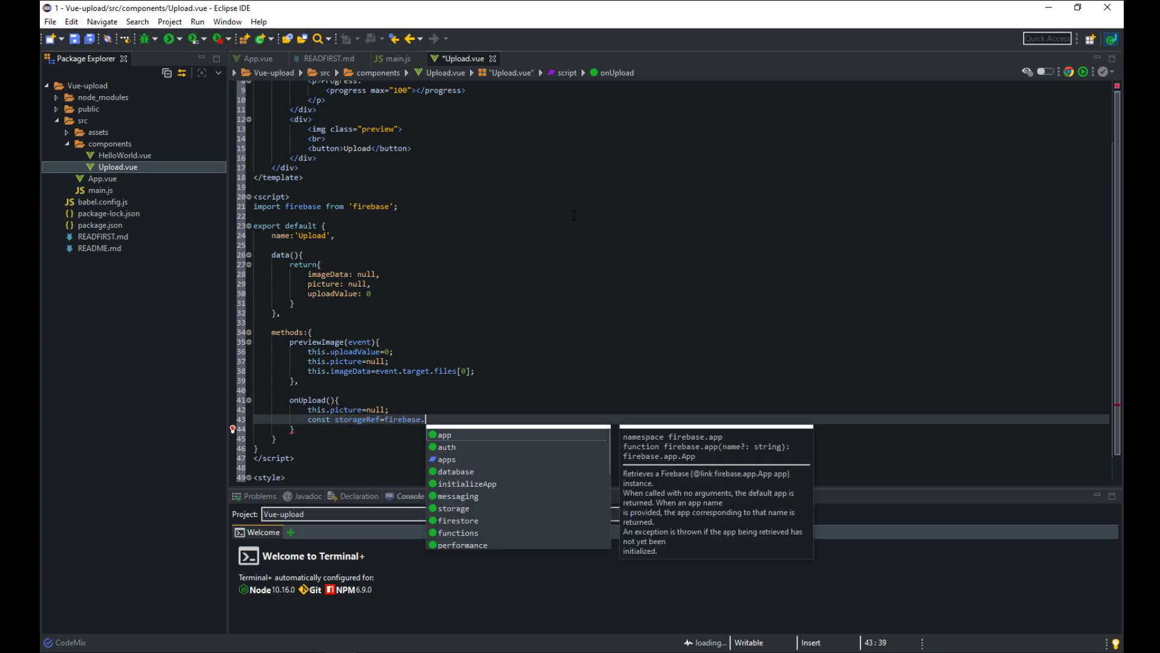
text(storage().ref(`$)
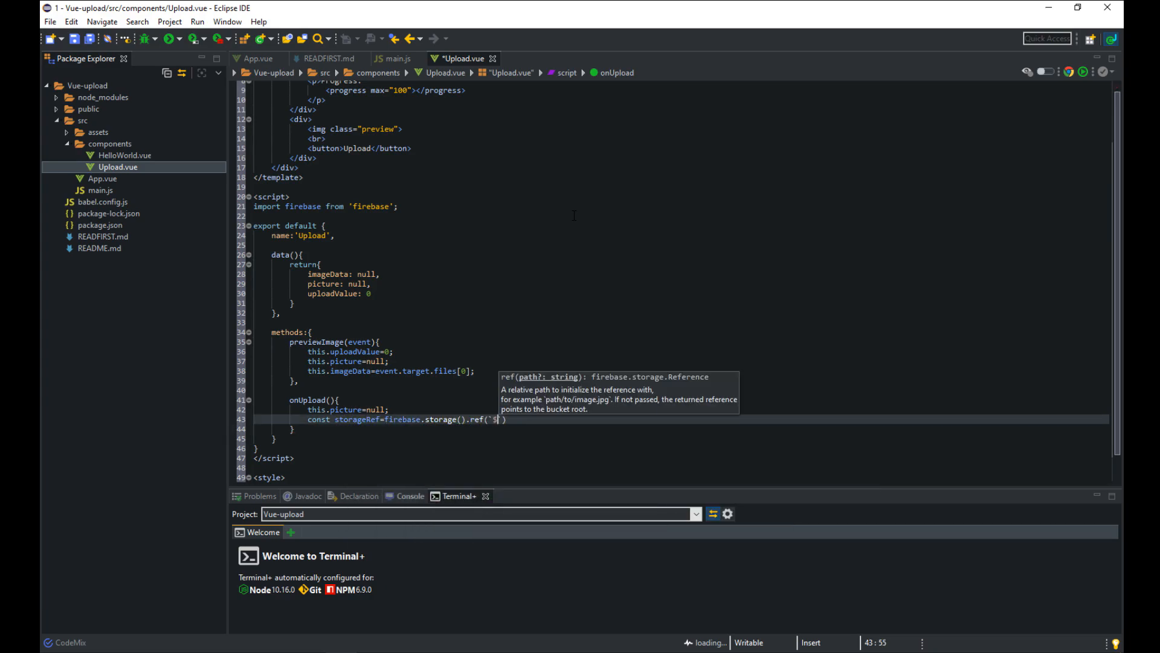
text({this.imageData.name}`).)
text(storageRef.on(`state_changed)
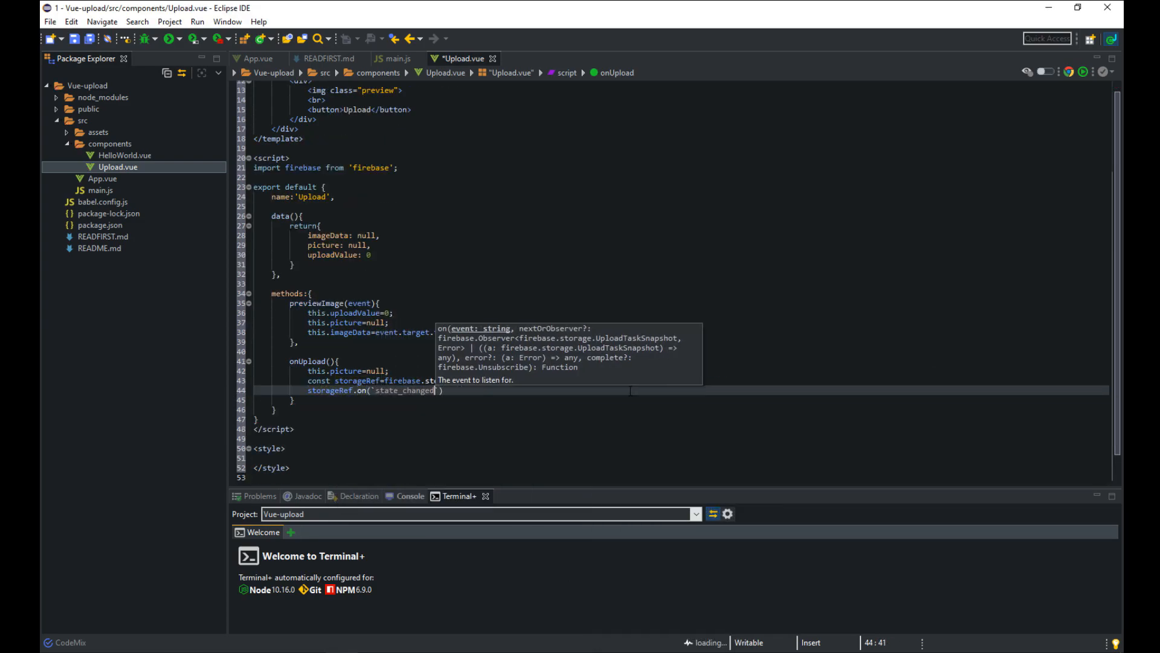
Step: Handle state_changed: set uploadValue to bytesTransferred/totalBytes*100 and to 100 on completion, then fetch the file ref
text(,snapshot=>{)
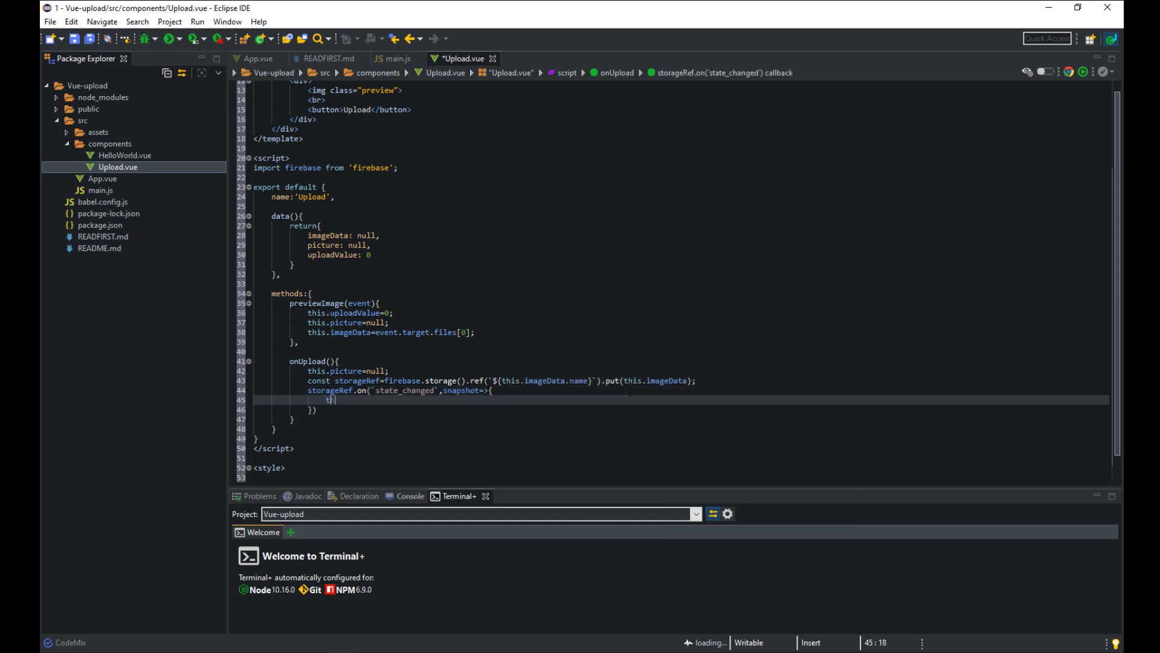
text(this.uploadValue=(snapshot.bytesTransferred/snapshot.totalBytes)*)
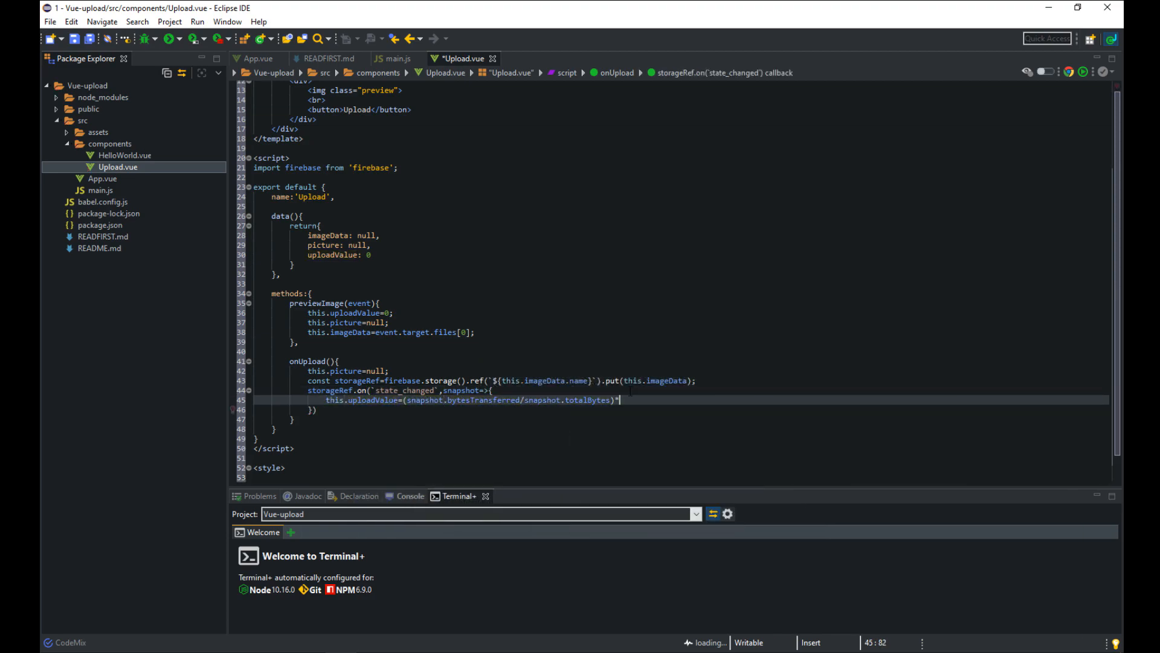
text(100;)
text(()=)
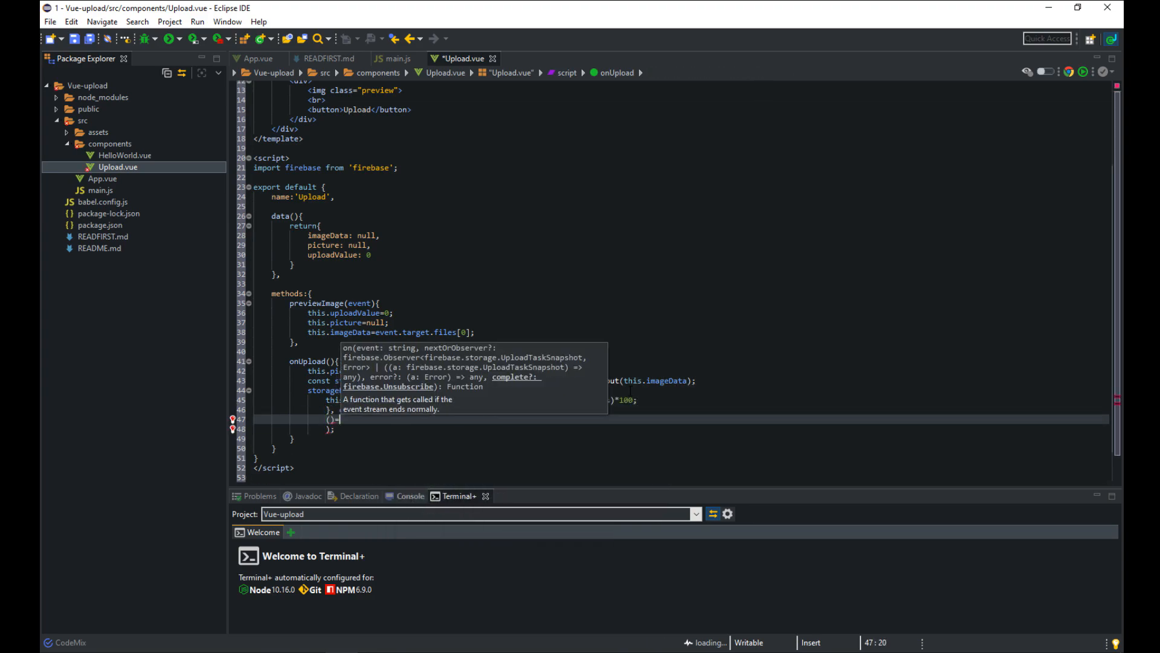
text({this.uploadValue=100;)
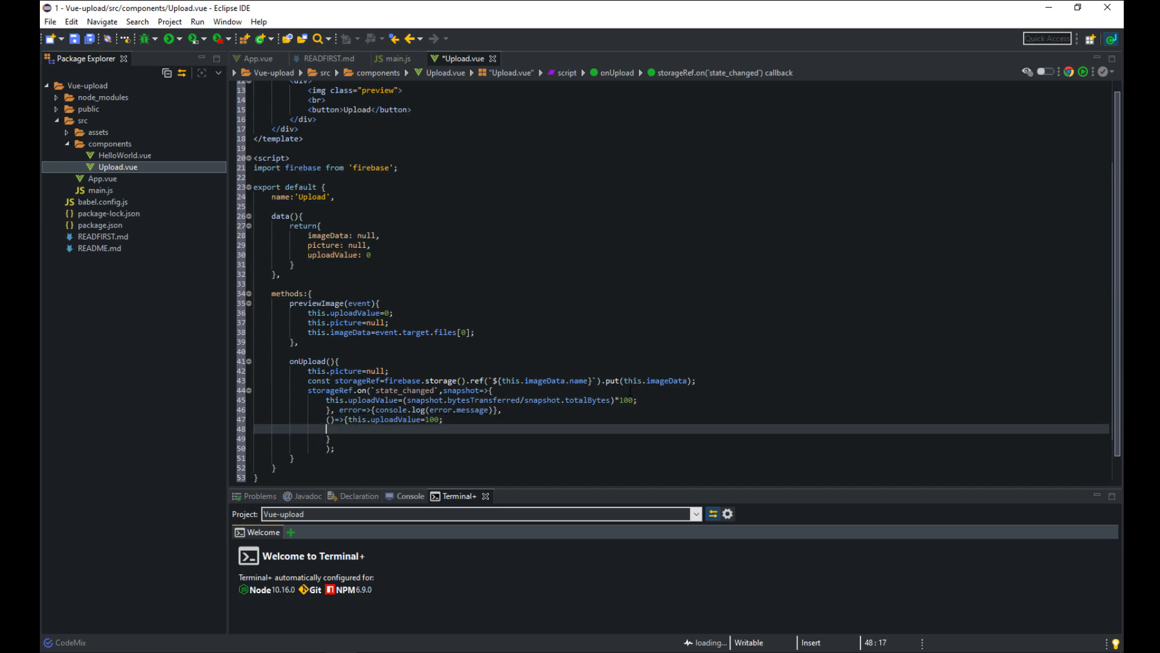
text(storageRef.snapshot.ref.ge)
click(682, 109)
text( @click="onUpload)
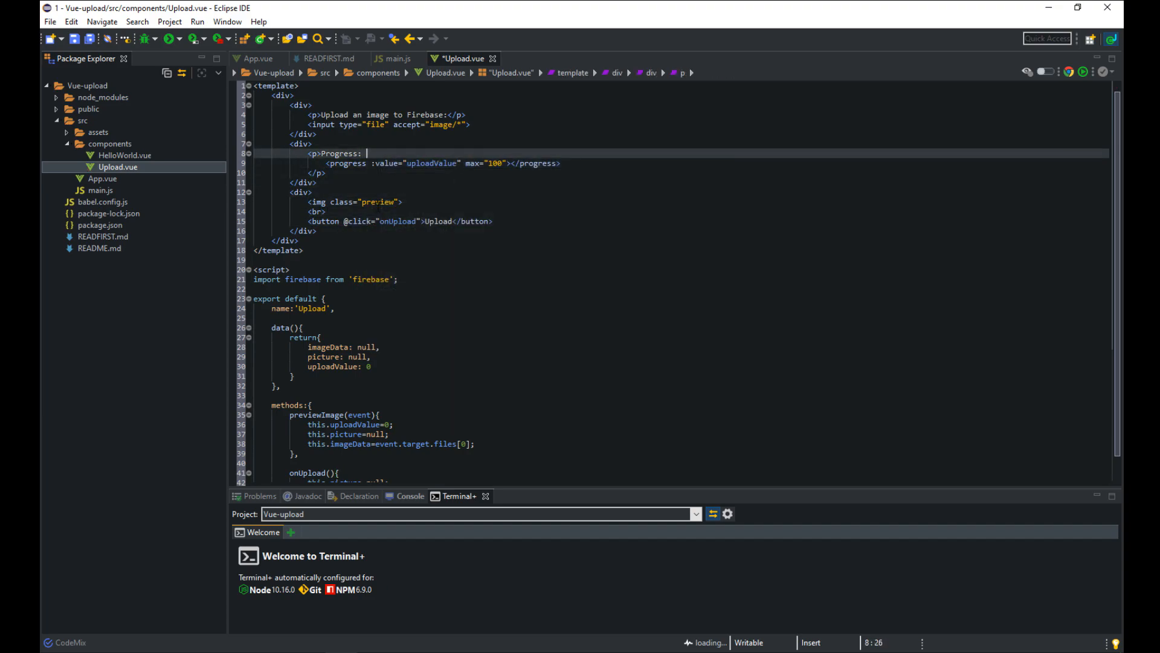
Step: Bind {{uploadValue.toFixed()+"%"}} text and :src="picture", then add <style scoped> with img.preview rules
text({{uploadValue.toFixed()+"%"}})
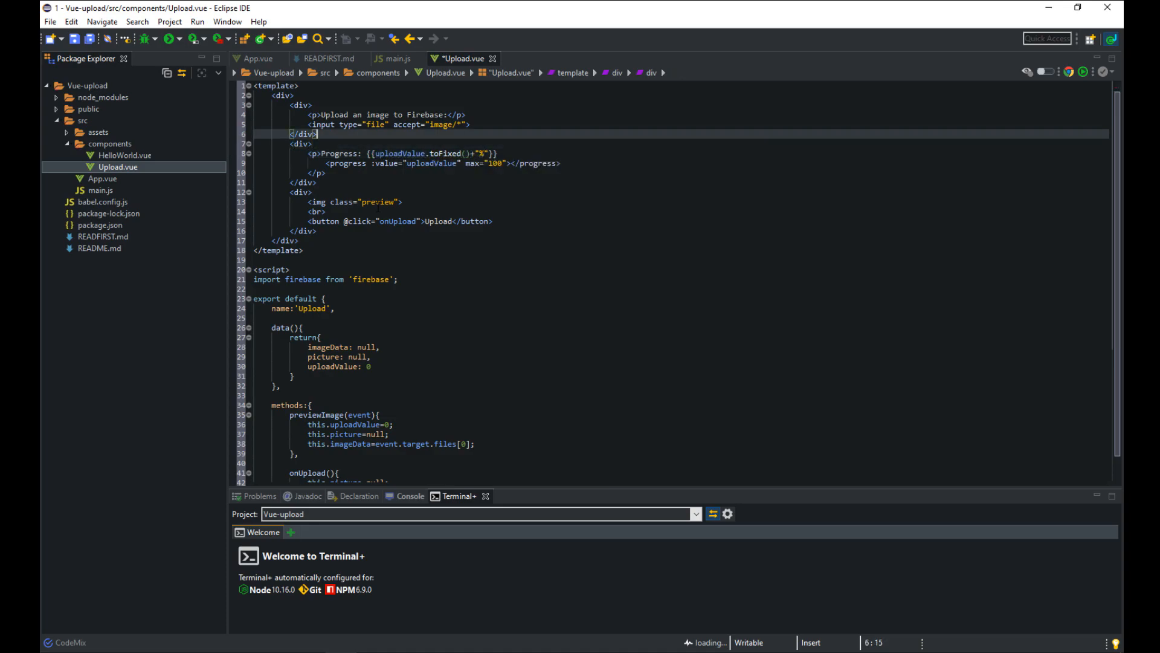
text(:src="picture)
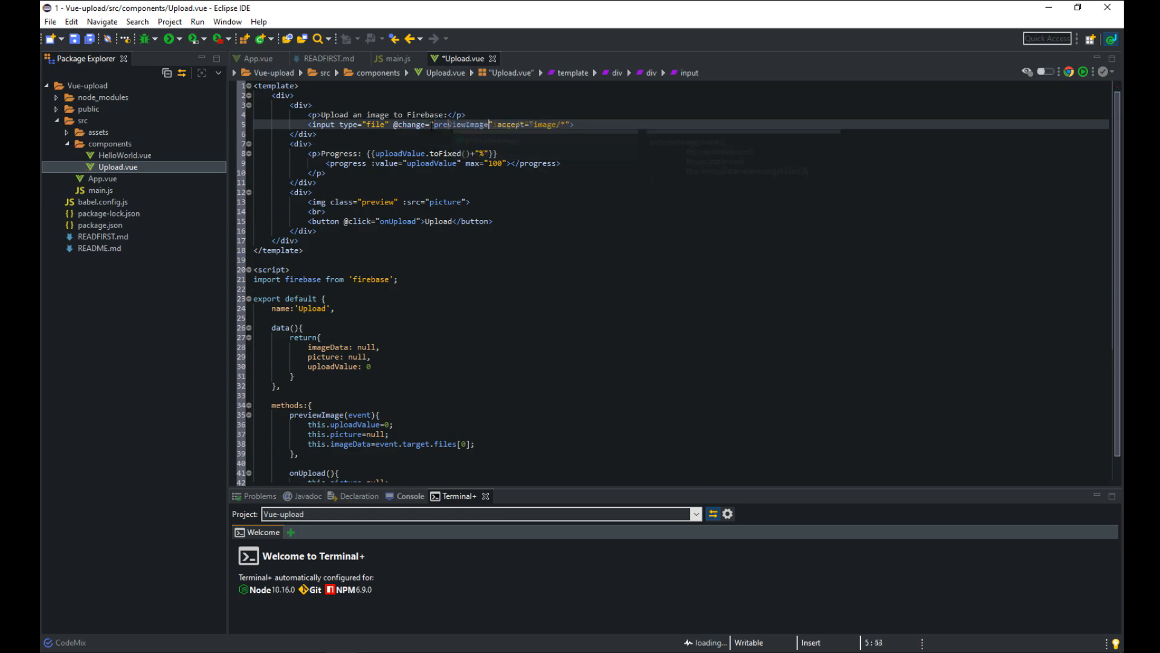
text(<style sco)
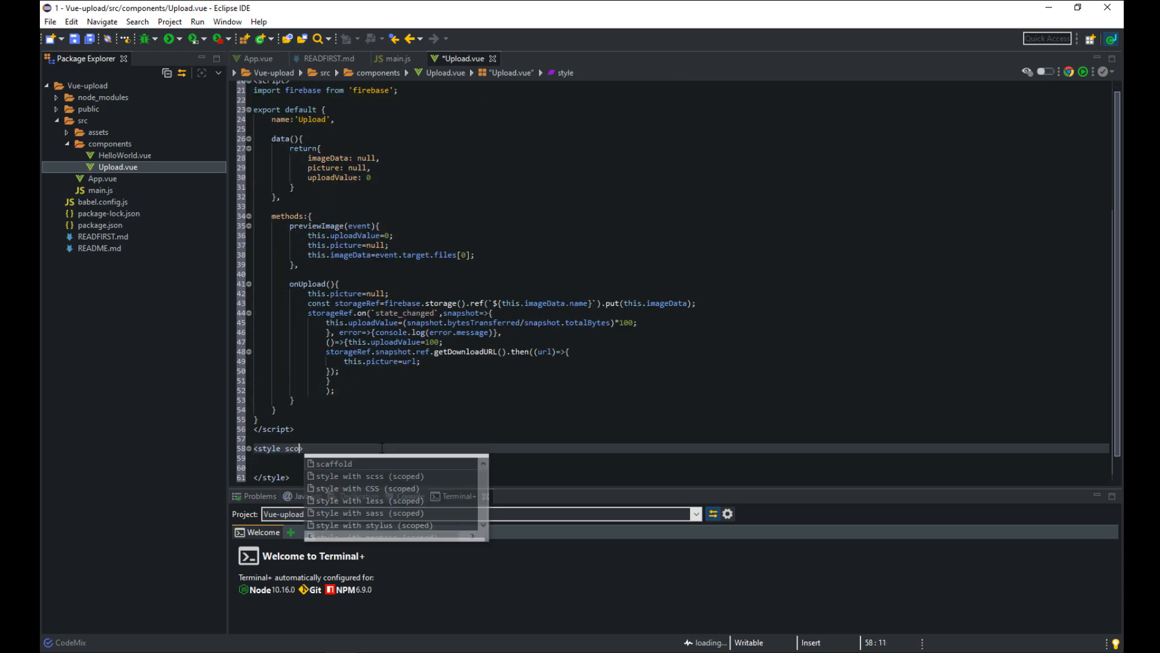
text(img.preview{)
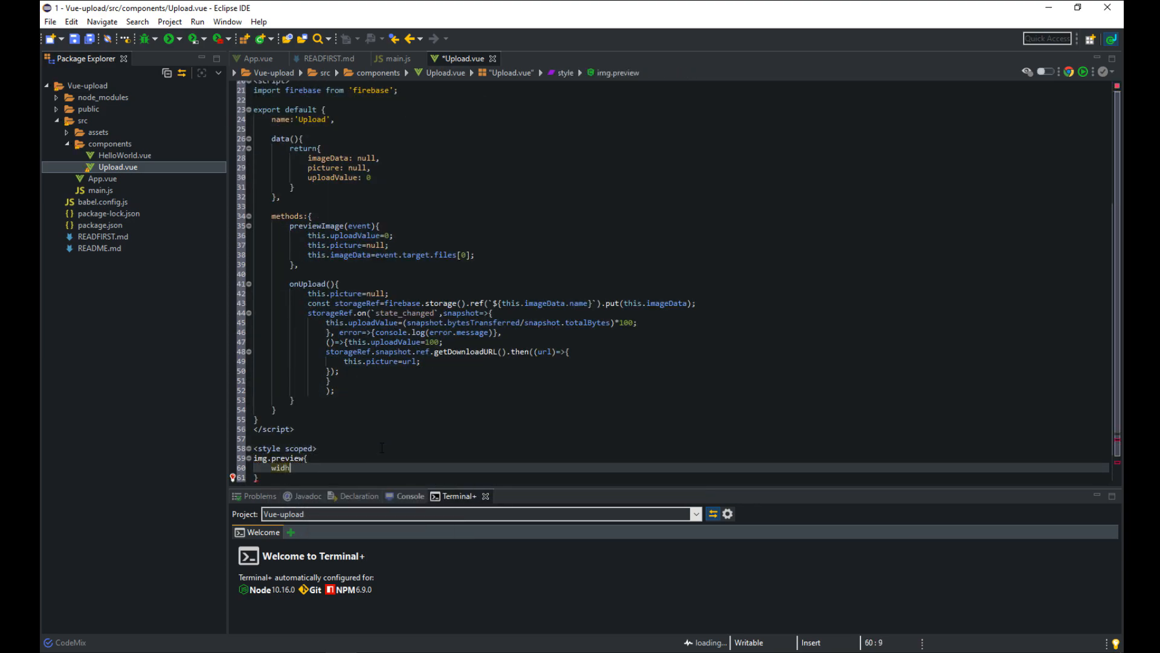
click(259, 58)
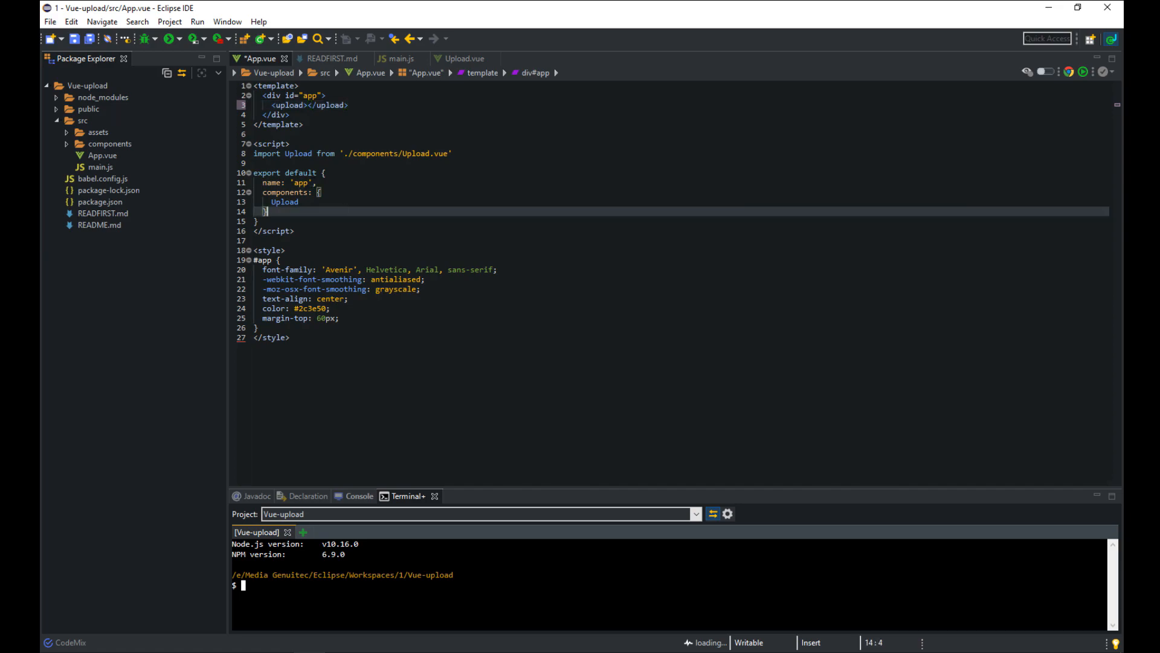
Step: Save App.vue with the Upload component imported, registered and rendered
click(337, 105)
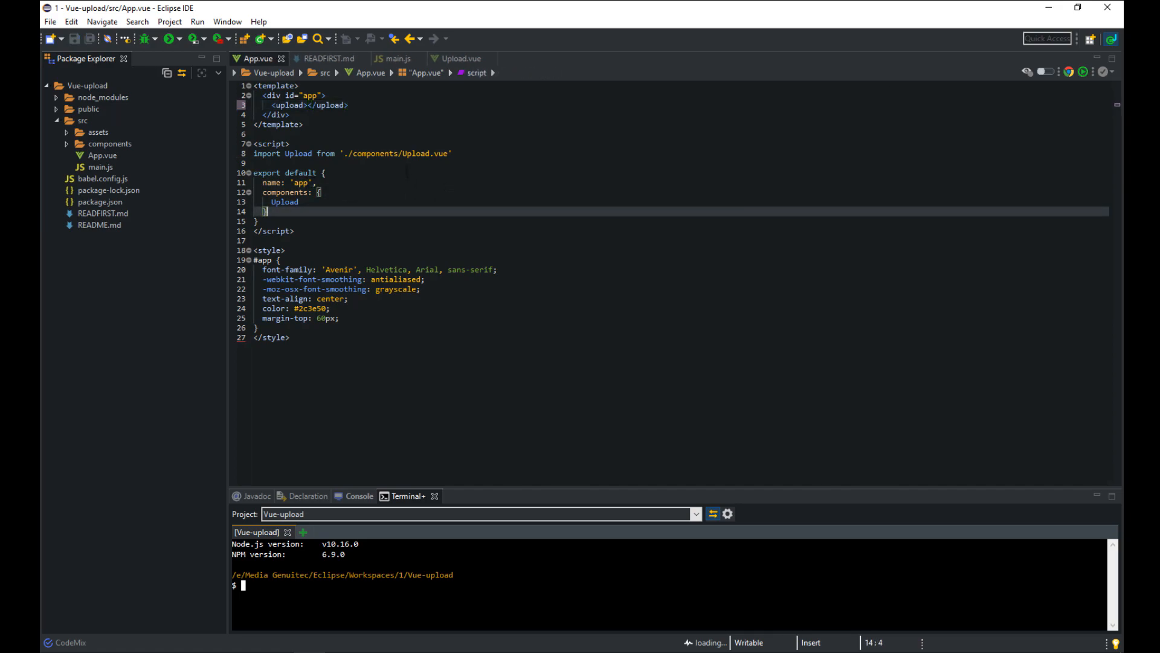
mouse_move(1080, 74)
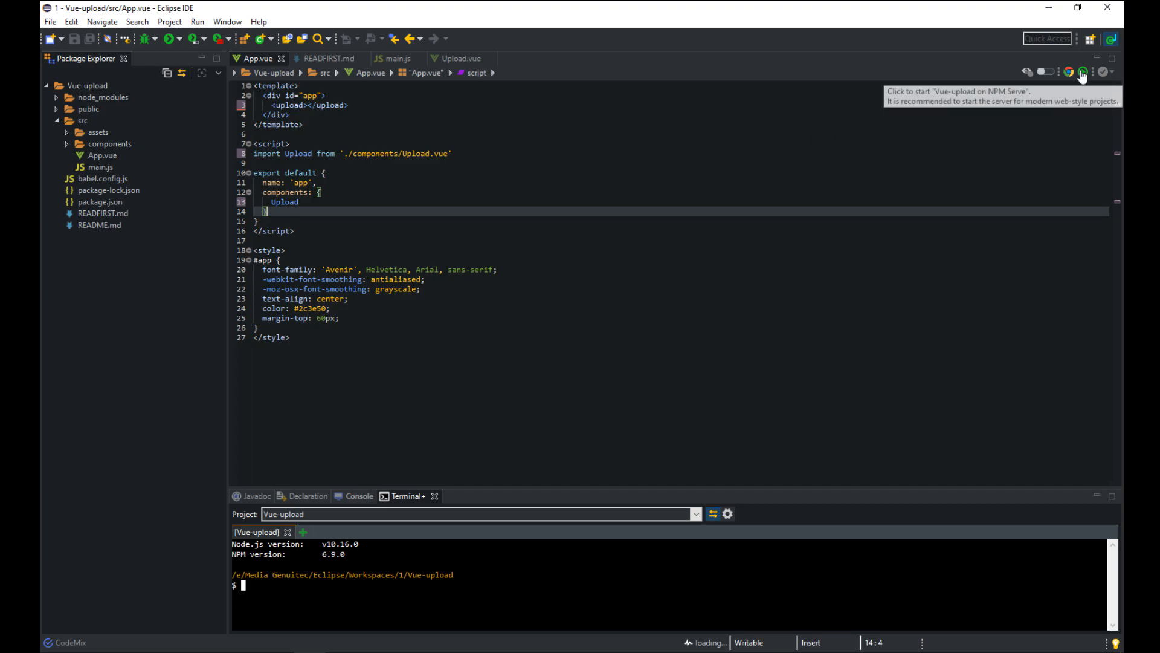
Step: Start the NPM dev server, choose 1.png in the live preview and upload it to Firebase
click(1081, 72)
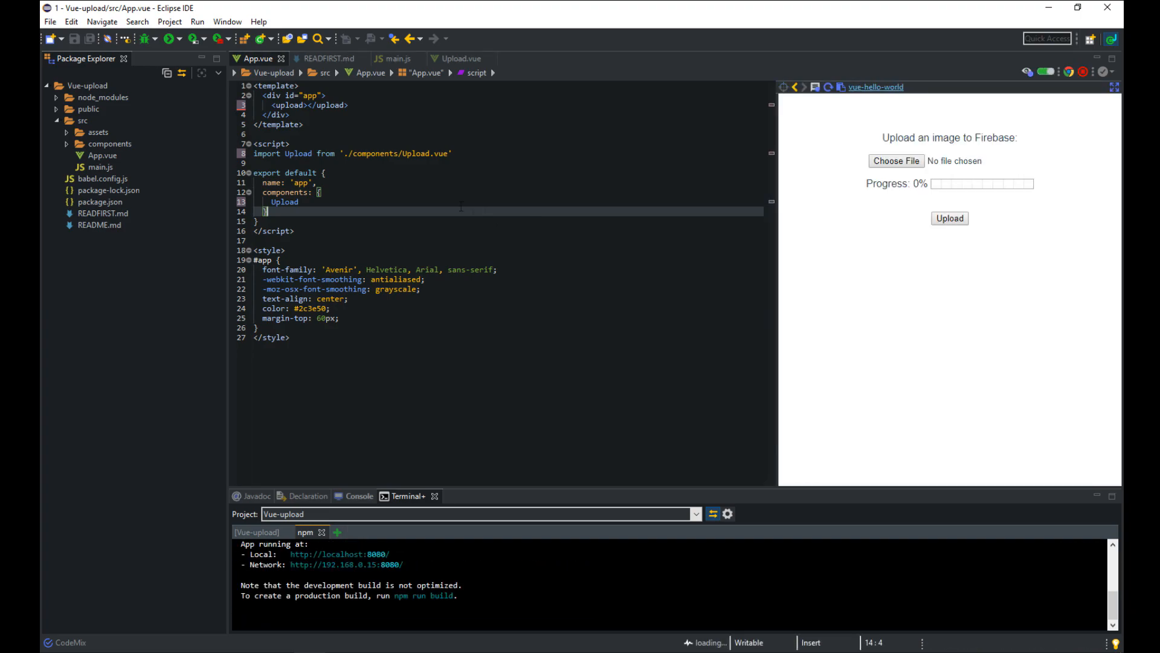
click(896, 161)
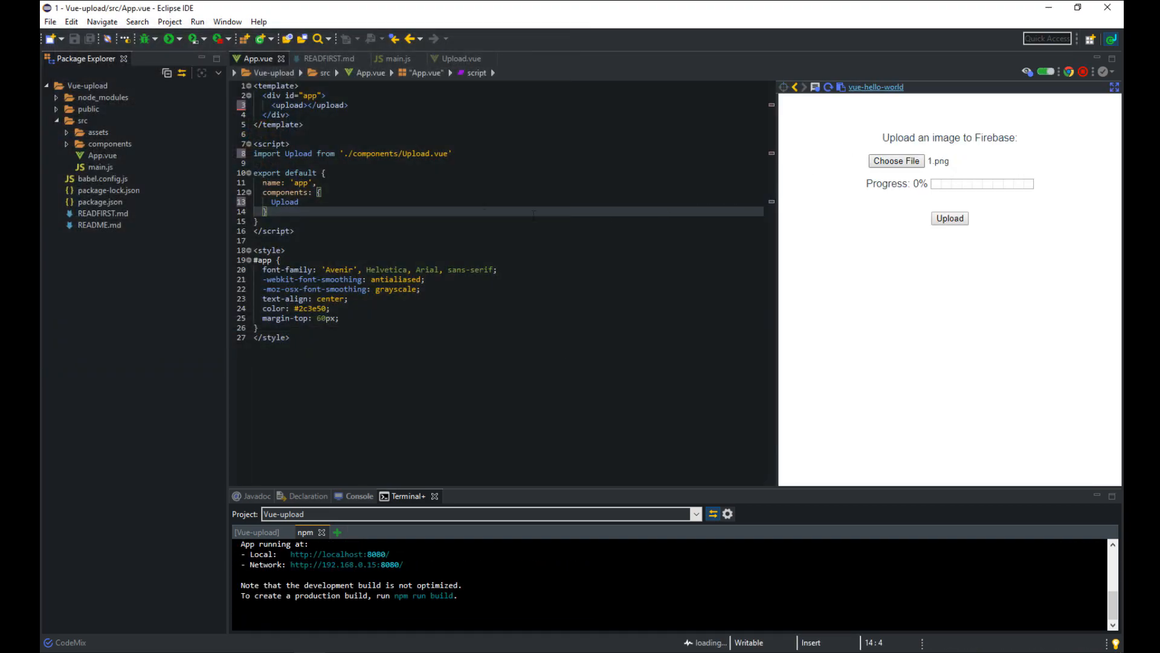
click(950, 219)
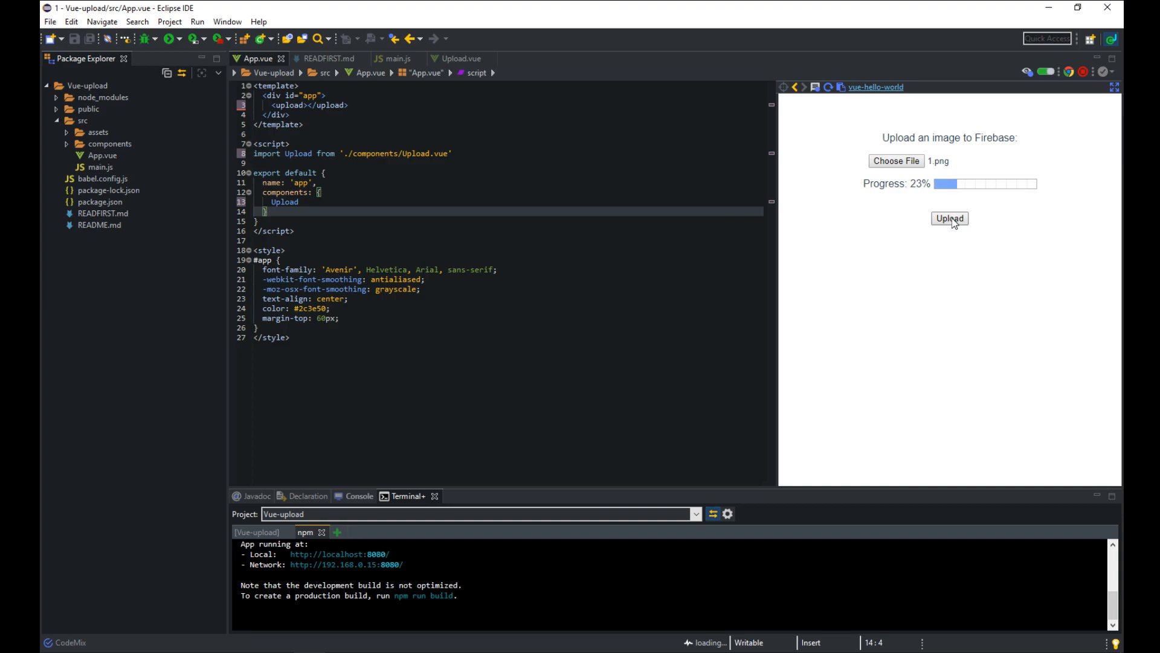